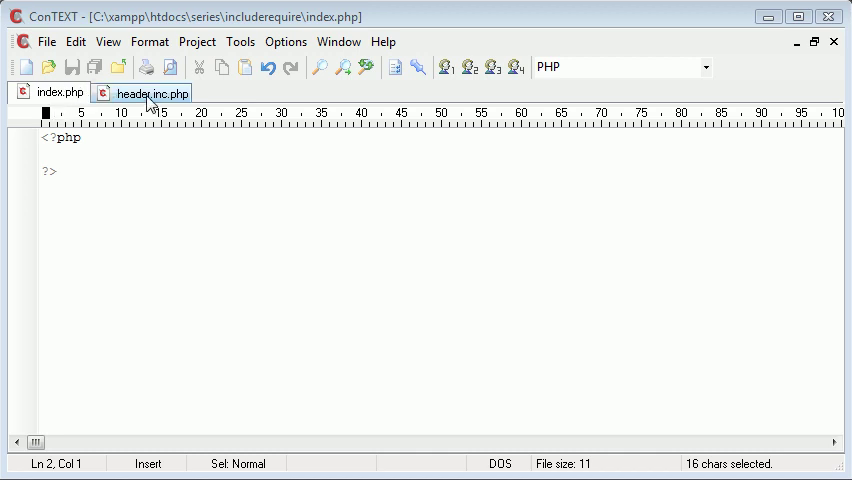
Switch to header.inc.php and clear the selection on its My page heading line
{"action": "left_click", "coordinate": [150, 92]}
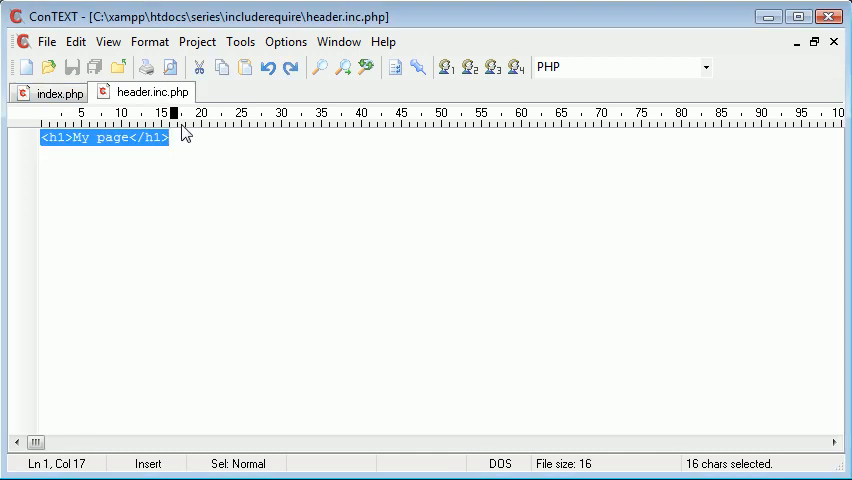
{"action": "left_click", "coordinate": [180, 138]}
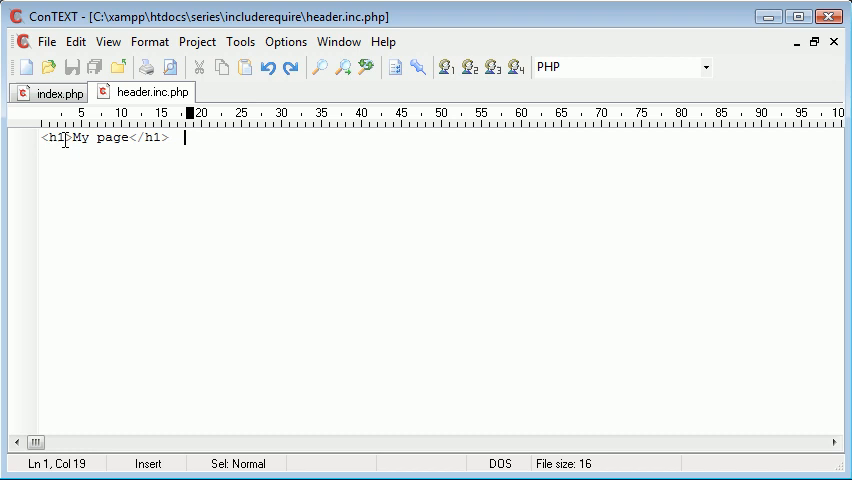
{"action": "mouse_move", "coordinate": [112, 166]}
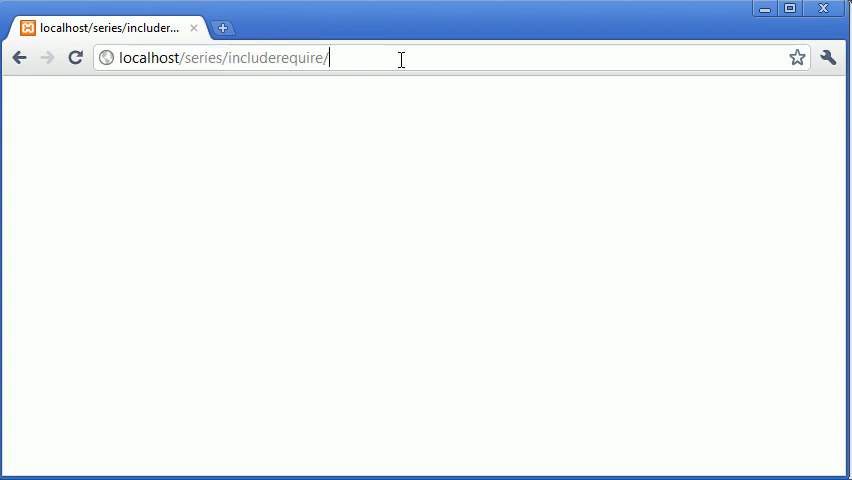
Navigate to localhost/series/includerequire/header. in the address bar
{"action": "type", "text": "header."}
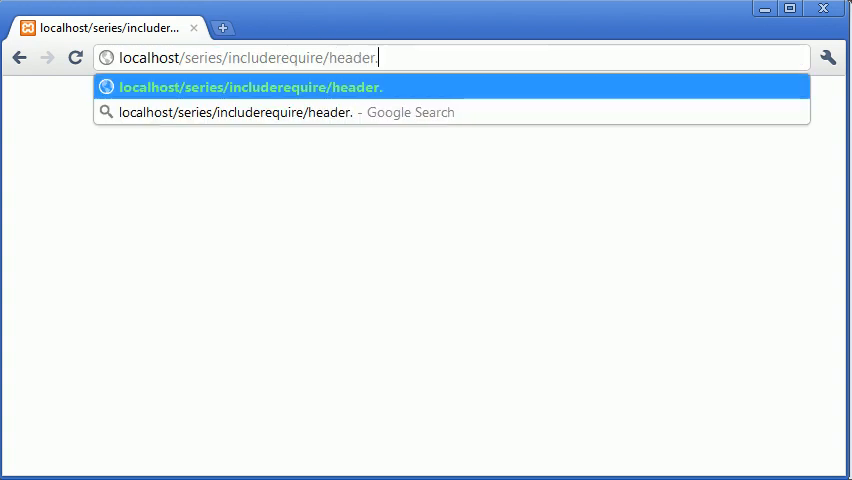
{"action": "key", "text": "Enter"}
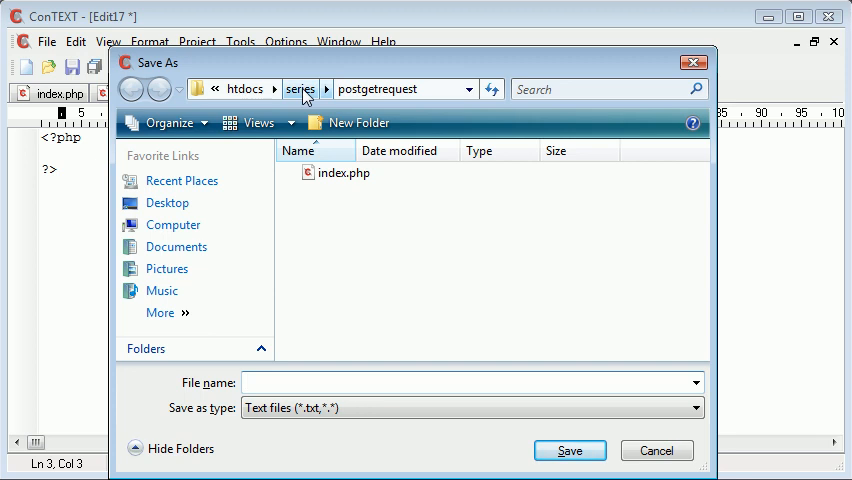
Save the new file as anotherpage.php inside the includerequire folder
{"action": "double_click", "coordinate": [340, 172]}
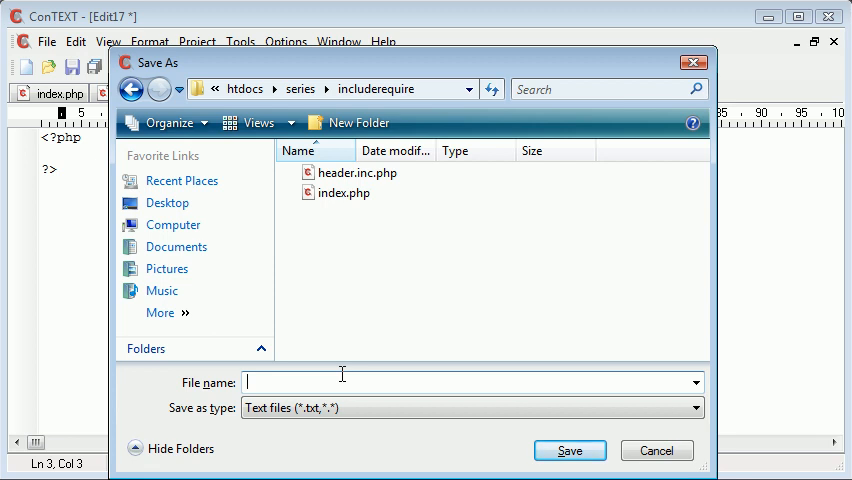
{"action": "type", "text": "anotherpage.php"}
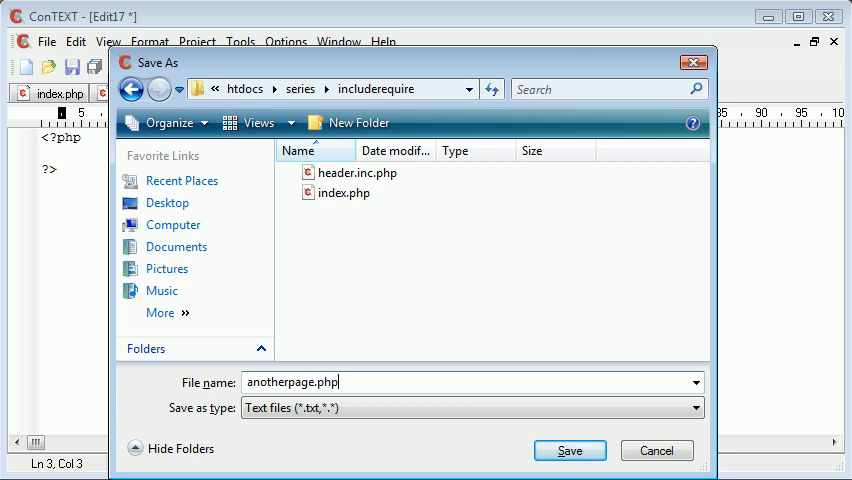
{"action": "left_click", "coordinate": [576, 450]}
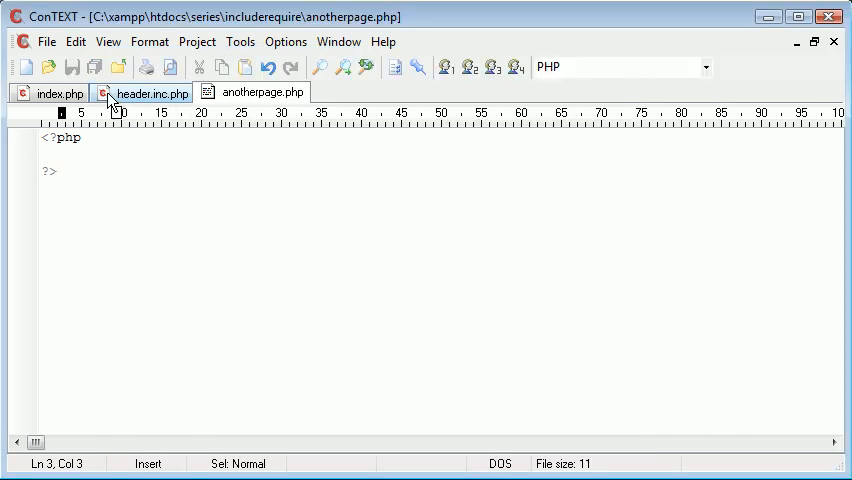
Flip through the index.php, anotherpage.php and header.inc.php tabs to review them
{"action": "left_click", "coordinate": [56, 92]}
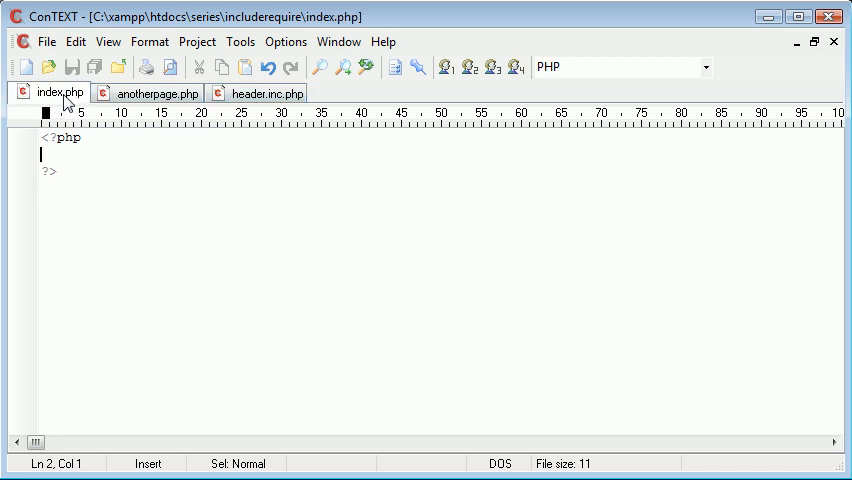
{"action": "left_click", "coordinate": [152, 92]}
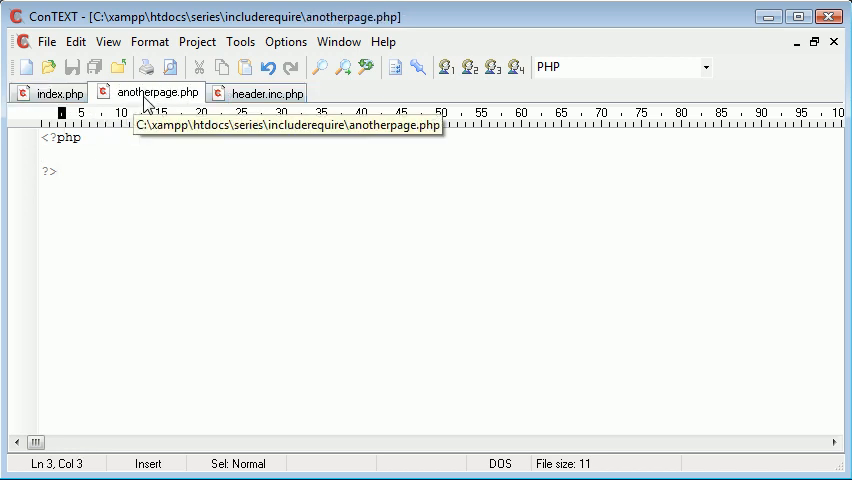
{"action": "left_click", "coordinate": [268, 92]}
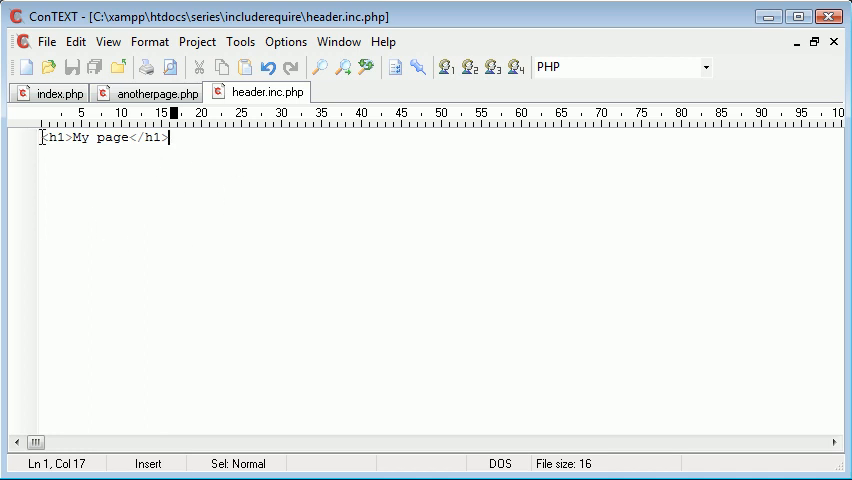
{"action": "mouse_move", "coordinate": [66, 98]}
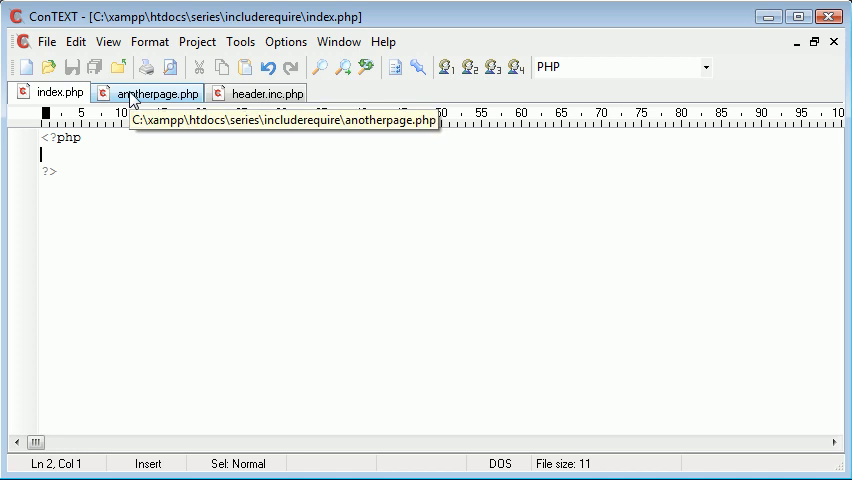
Write $var = 'String'; and echo $var; inside index.php's PHP block
{"action": "type", "text": "echo '"}
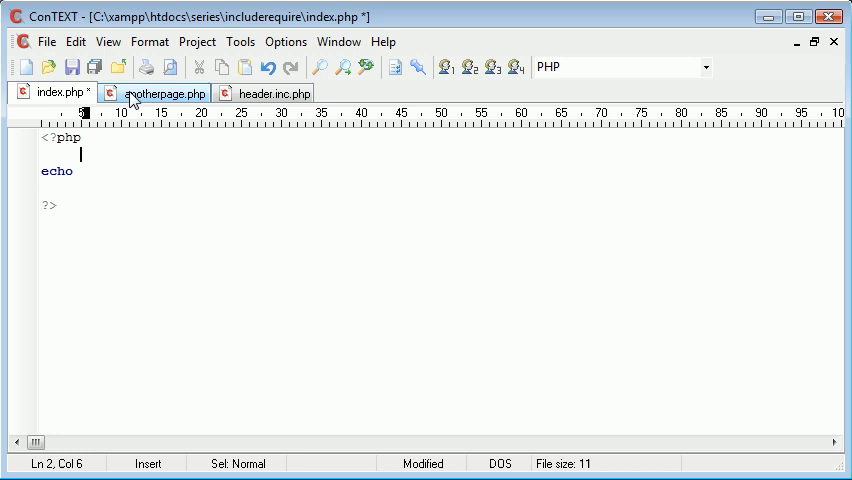
{"action": "type", "text": "$var"}
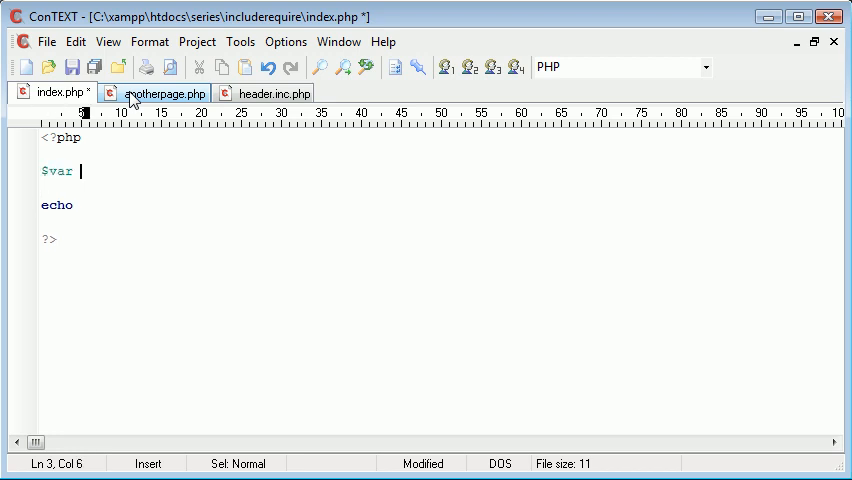
{"action": "type", "text": "= '';"}
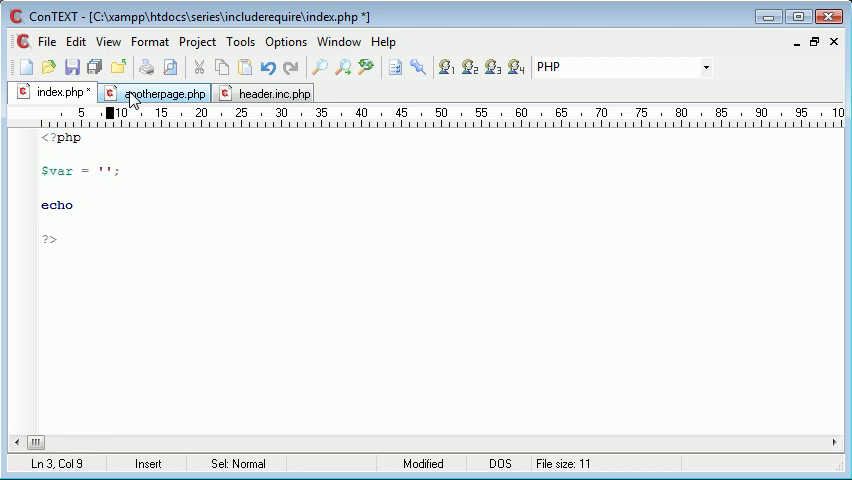
{"action": "type", "text": "String"}
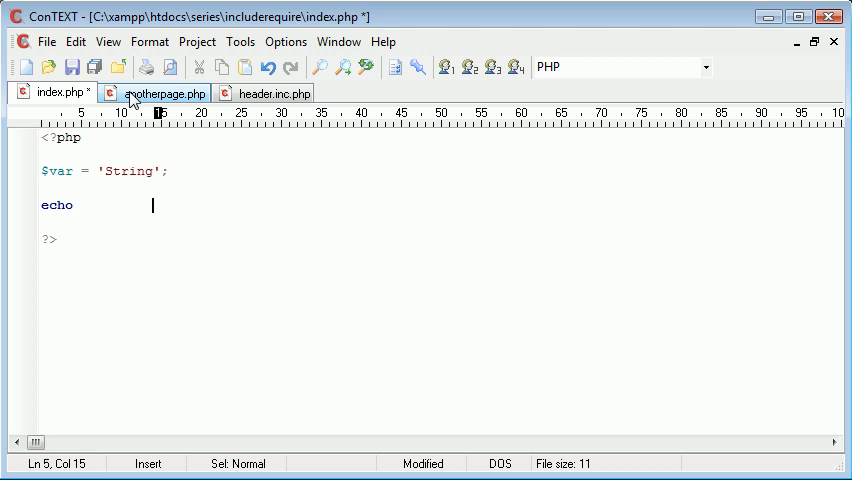
{"action": "type", "text": "$"}
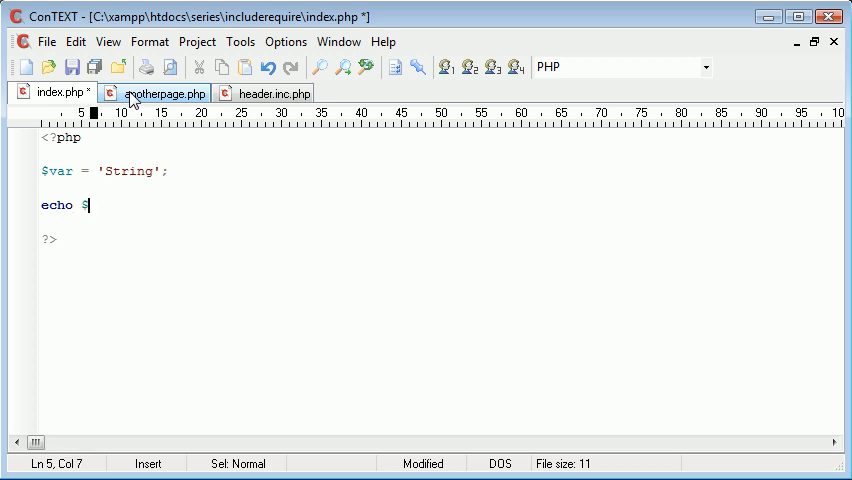
{"action": "type", "text": "var;"}
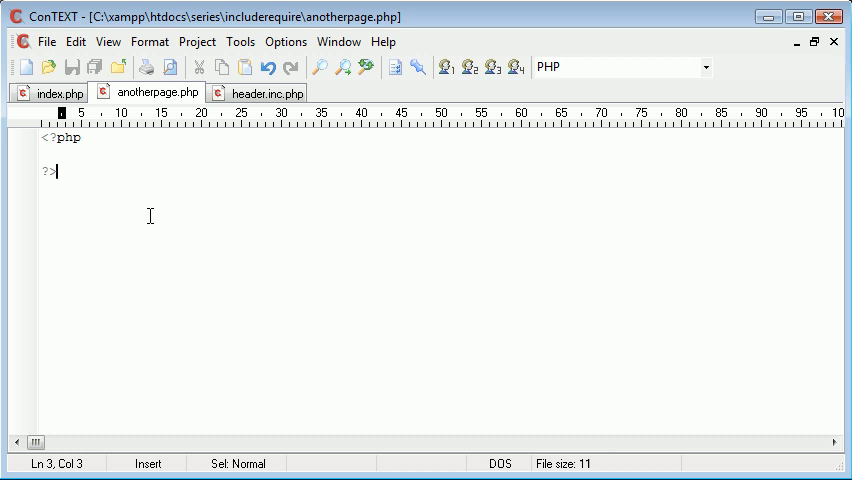
Write $var = 10; and echo $var; inside anotherpage.php's PHP block
{"action": "type", "text": "$var"}
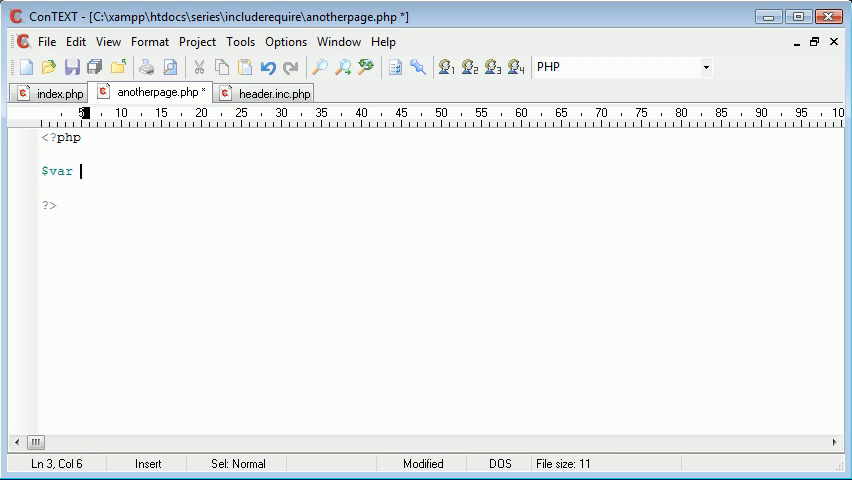
{"action": "type", "text": "= 10;"}
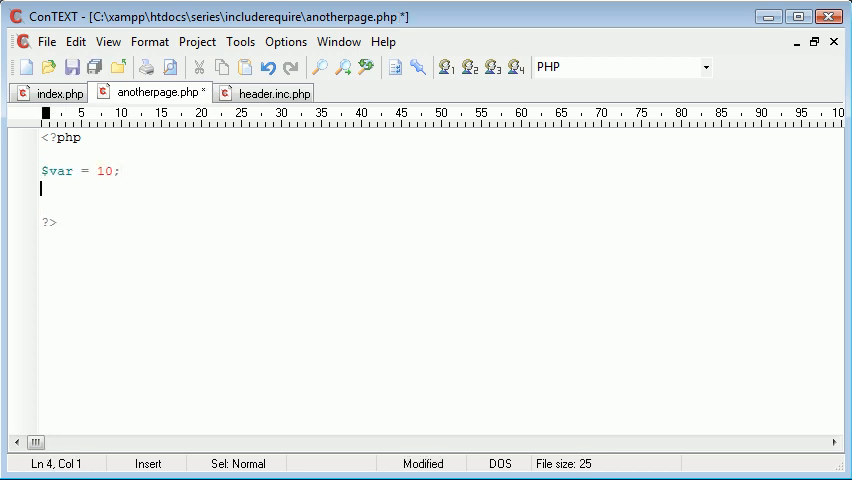
{"action": "type", "text": "echo $"}
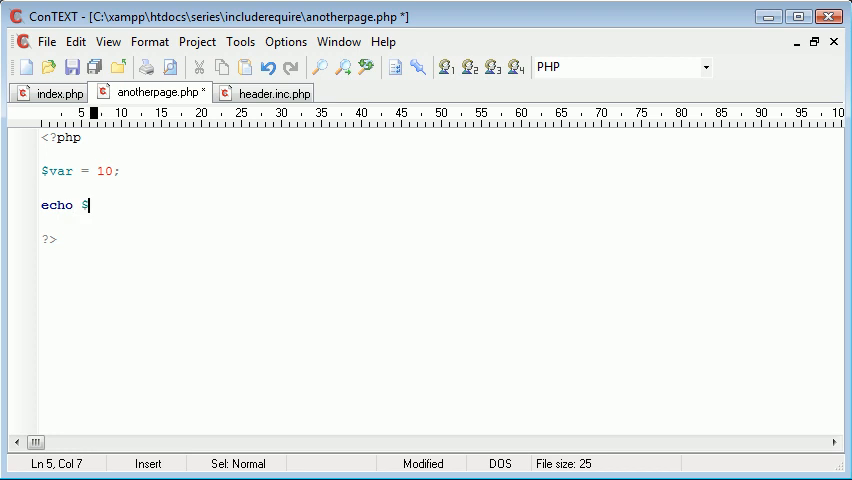
{"action": "type", "text": "var;"}
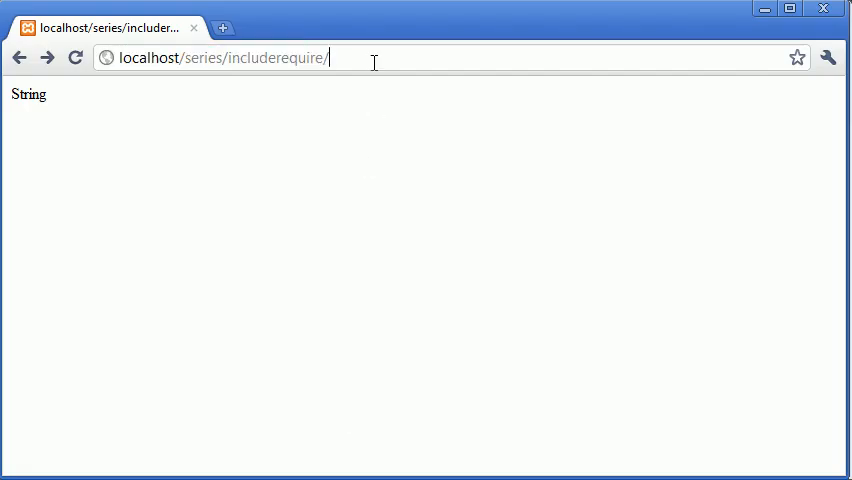
Append anotherpage to the includerequire address to load that page
{"action": "type", "text": "anotherpage"}
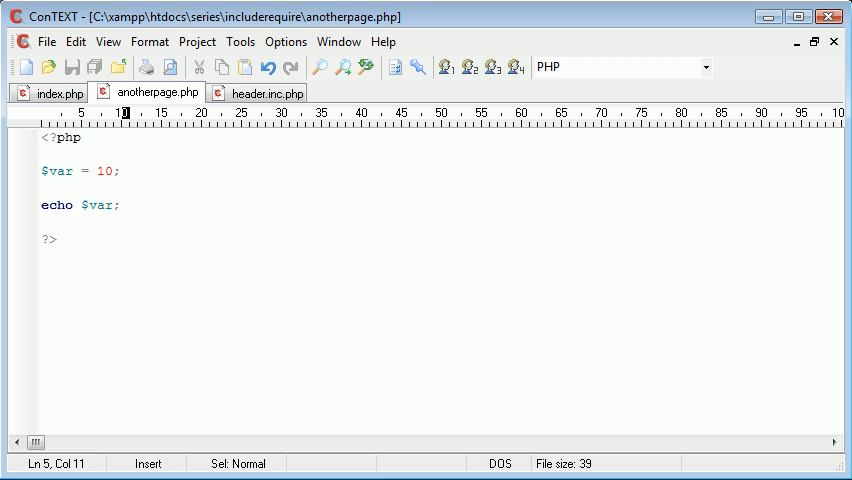
{"action": "mouse_move", "coordinate": [200, 448]}
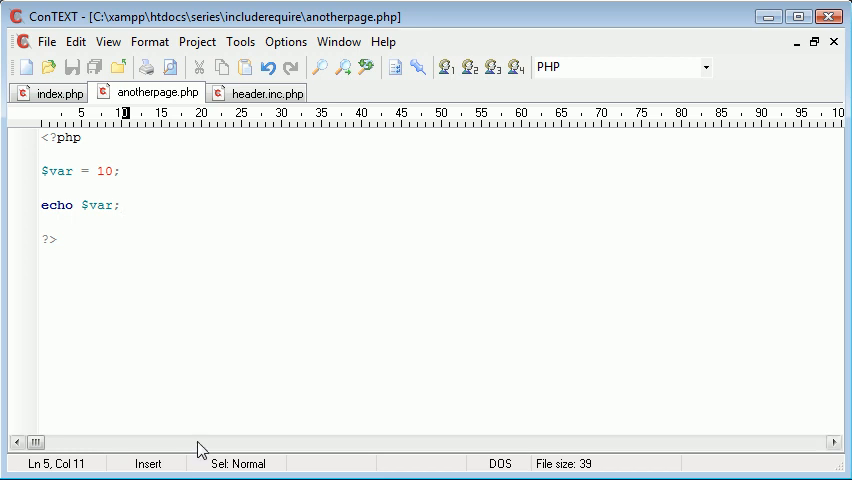
Glance at header.inc.php and anotherpage.php, then return to index.php for editing
{"action": "left_click", "coordinate": [268, 92]}
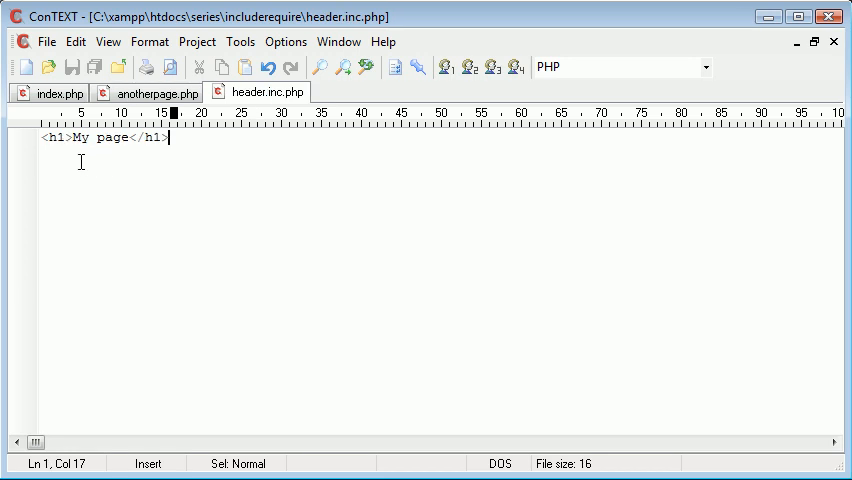
{"action": "left_click", "coordinate": [148, 92]}
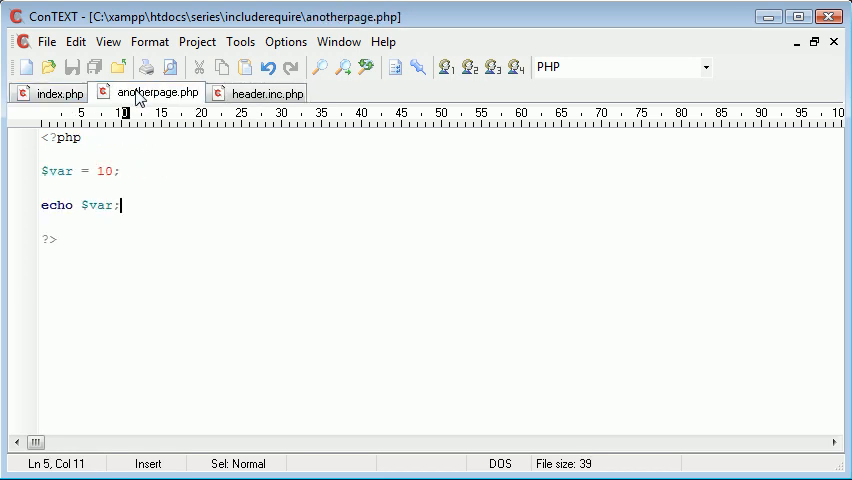
{"action": "left_click", "coordinate": [56, 92]}
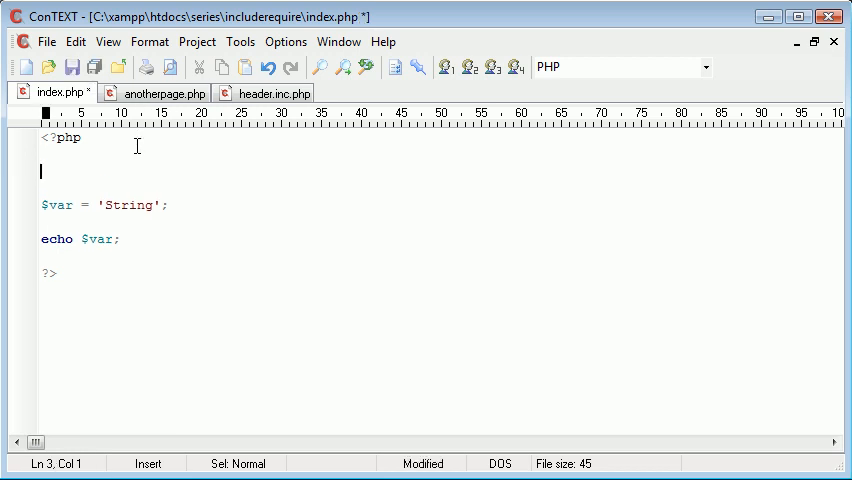
Add include 'header.inc.php'; above $var in index.php, removing stray typed characters
{"action": "type", "text": "include '';"}
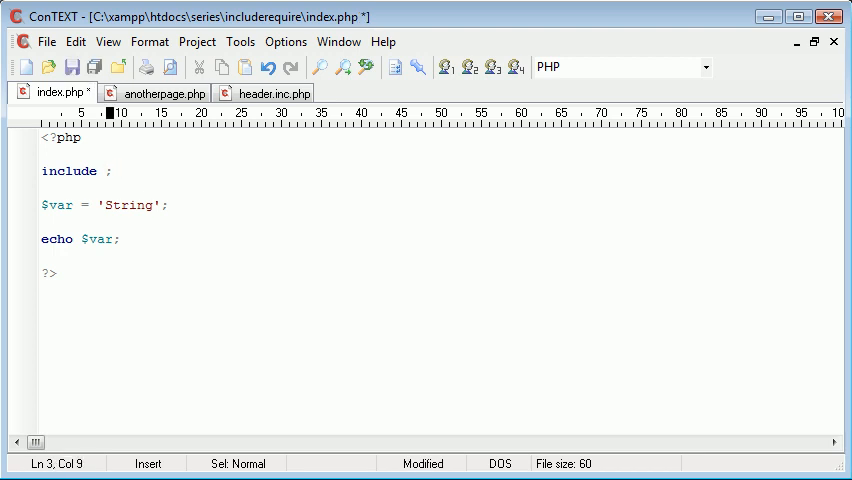
{"action": "type", "text": "\"\""}
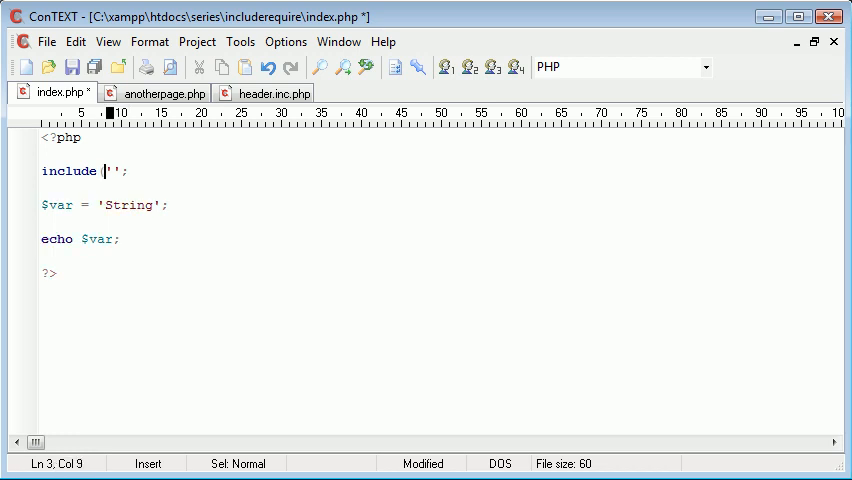
{"action": "type", "text": "("}
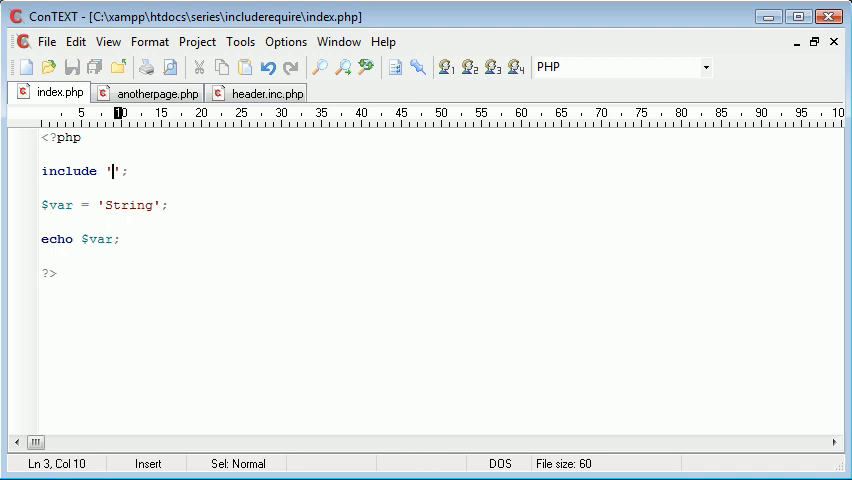
{"action": "type", "text": "heade"}
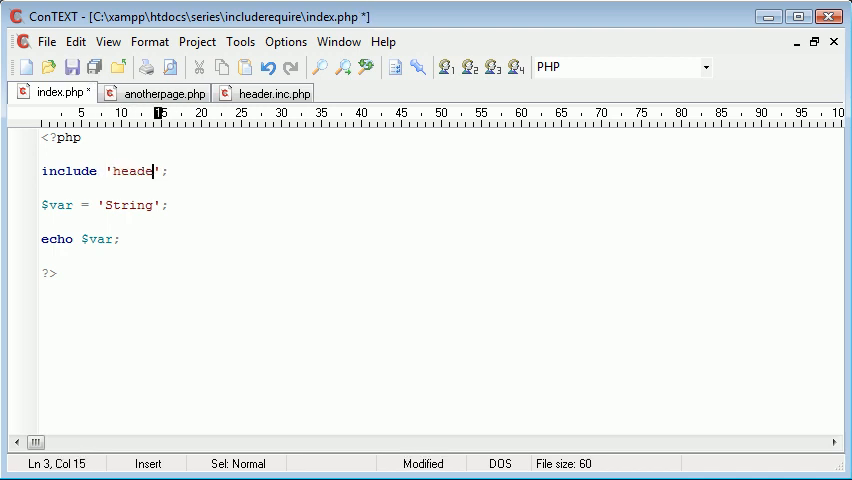
{"action": "type", "text": "r.inc.php"}
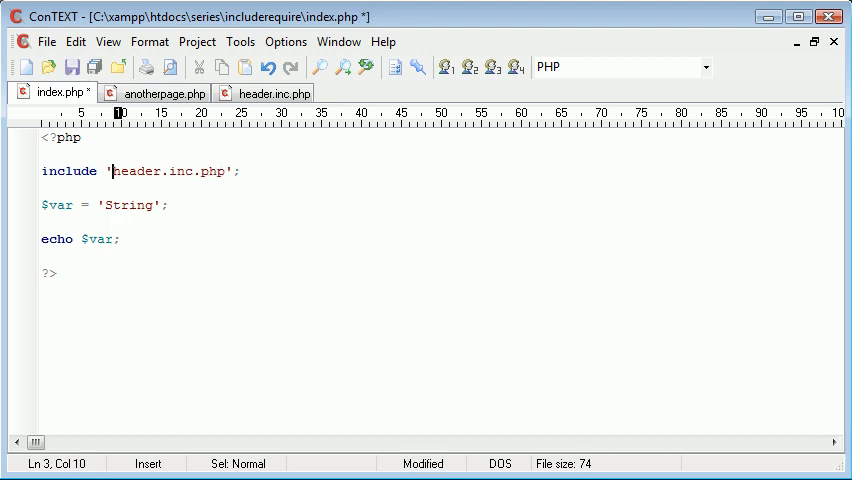
{"action": "type", "text": "fo"}
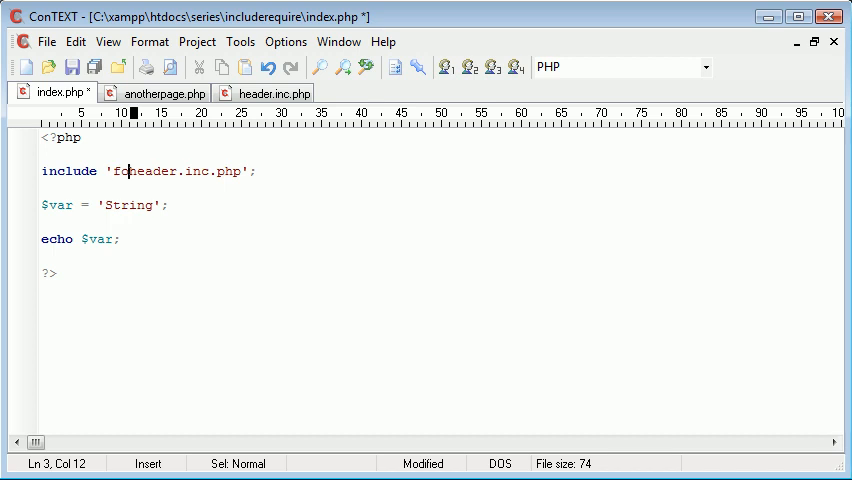
{"action": "key", "text": "BackSpace"}
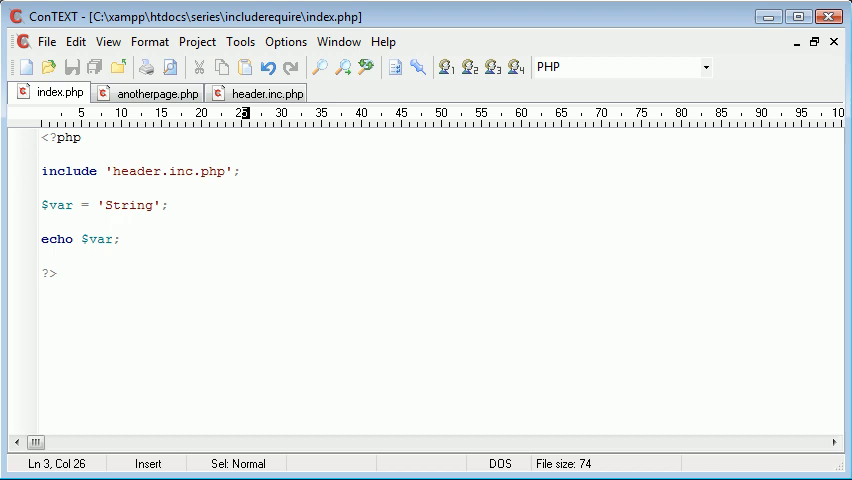
{"action": "left_click", "coordinate": [270, 92]}
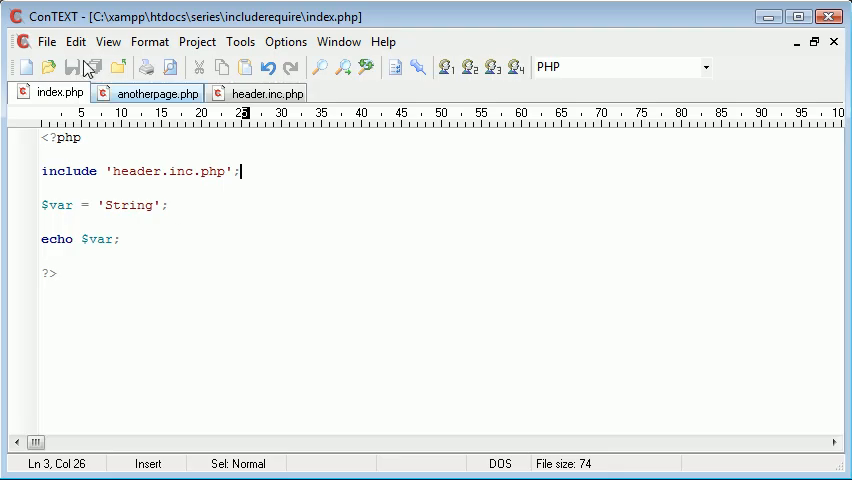
{"action": "mouse_move", "coordinate": [170, 186]}
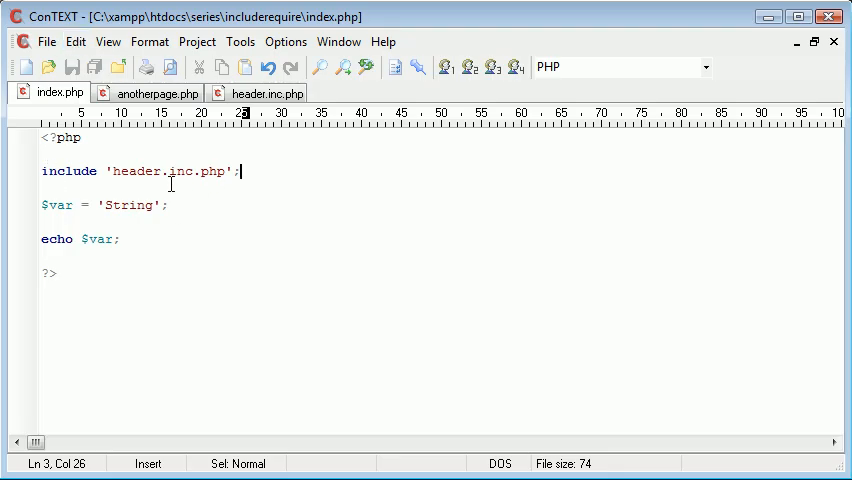
In anotherpage.php, add include 'header.inc.php'; on a new line after <?php
{"action": "left_click", "coordinate": [152, 92]}
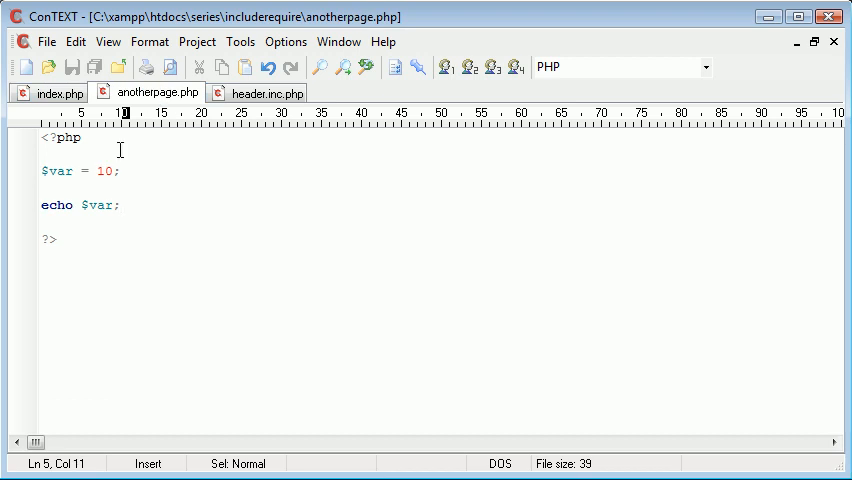
{"action": "type", "text": "include"}
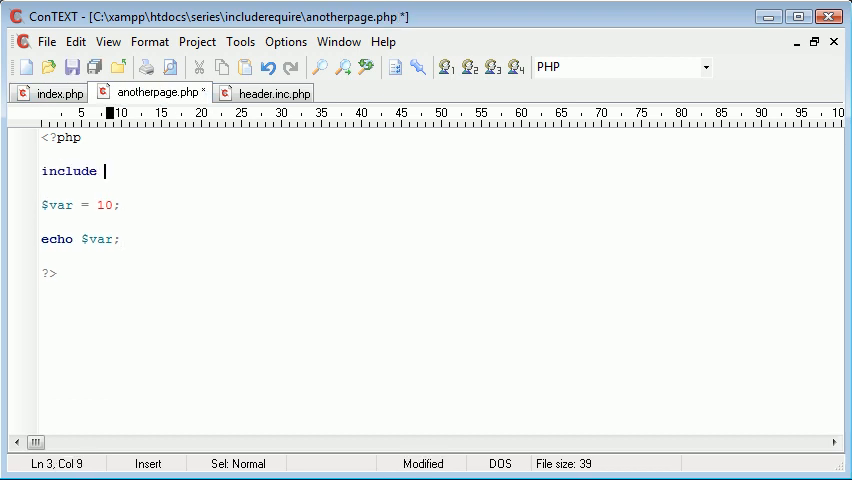
{"action": "type", "text": "'header';"}
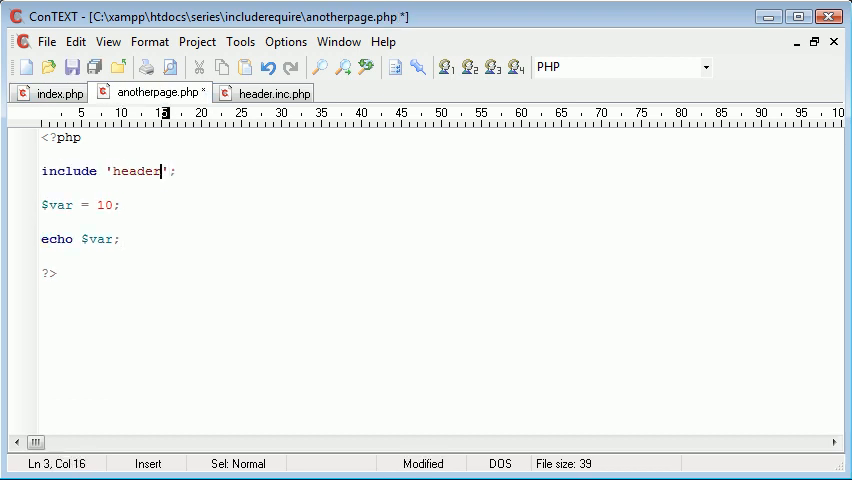
{"action": "type", "text": ".inc.php"}
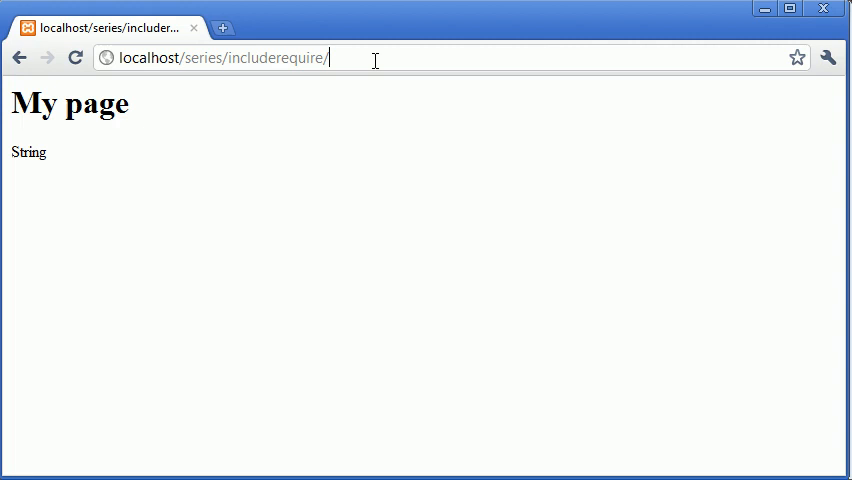
Load localhost/series/includerequire/anotherpage.php in the address bar
{"action": "type", "text": "anotherpage.ph"}
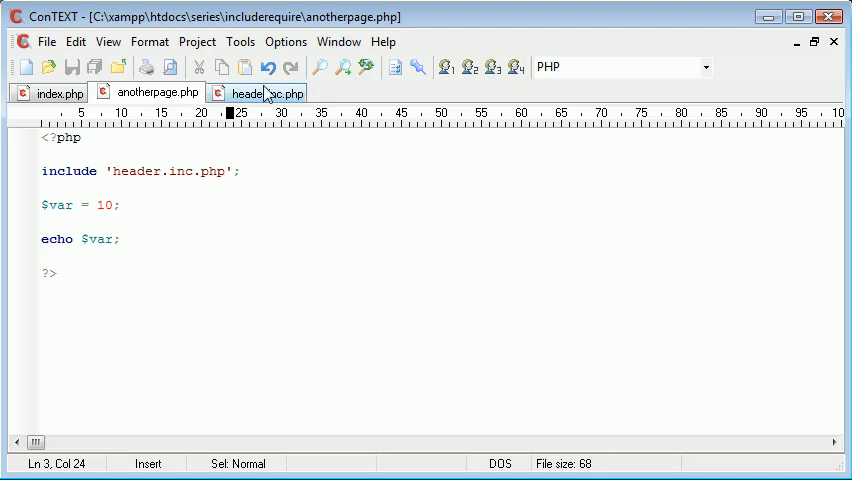
View header.inc.php's heading markup, then return to index.php
{"action": "left_click", "coordinate": [264, 92]}
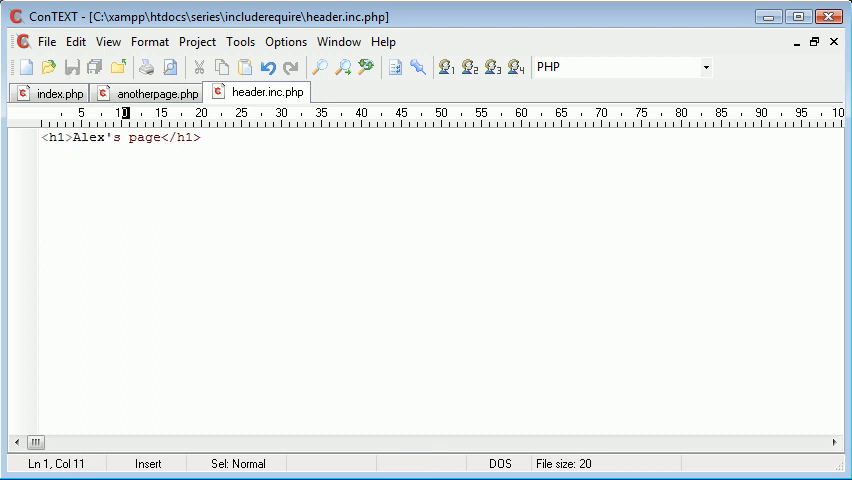
{"action": "left_click", "coordinate": [56, 92]}
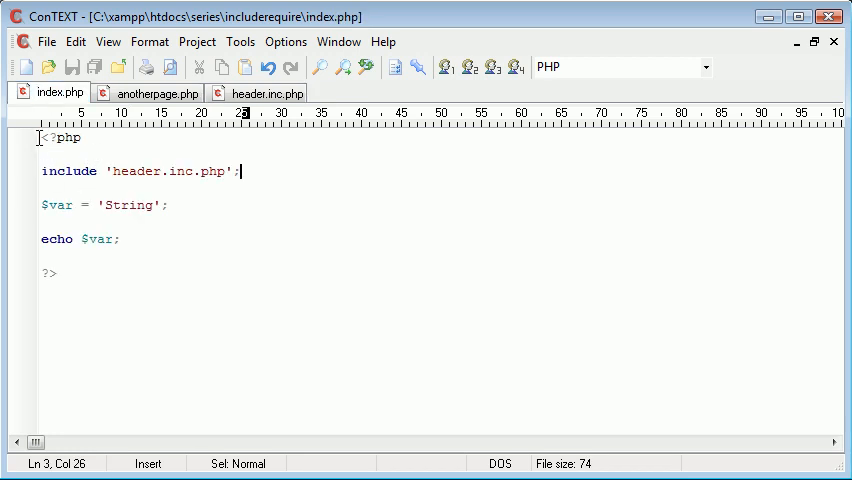
Add an <h1></h1> heading, then review anotherpage.php and header.inc.php
{"action": "type", "text": "<d"}
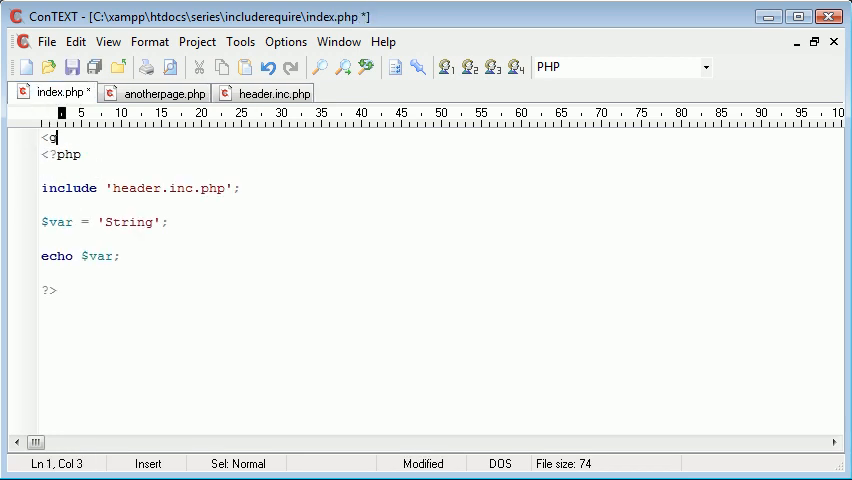
{"action": "type", "text": "h1></h1>"}
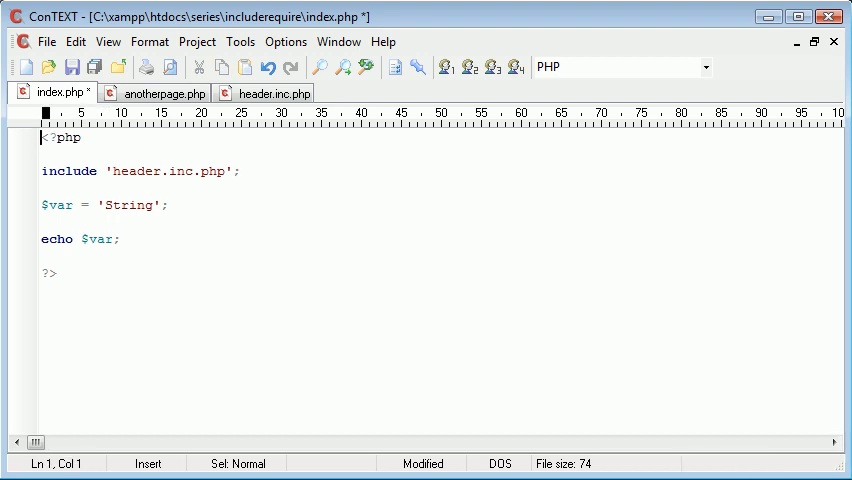
{"action": "left_click", "coordinate": [168, 92]}
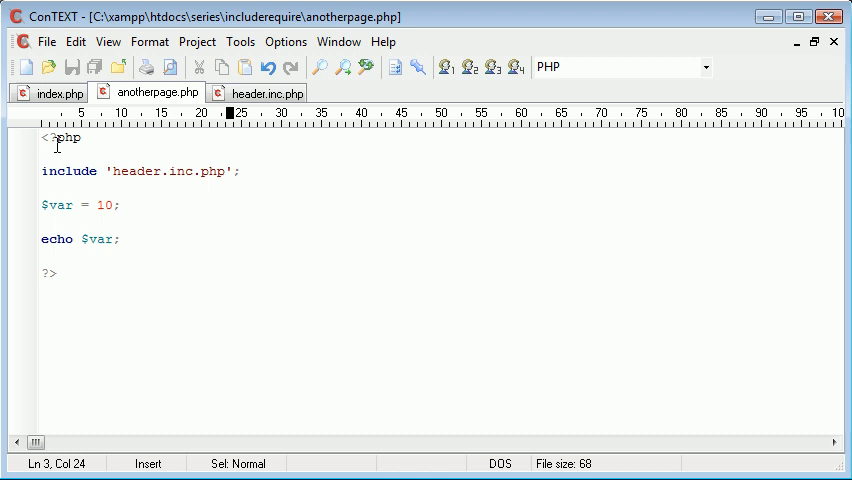
{"action": "left_click", "coordinate": [270, 92]}
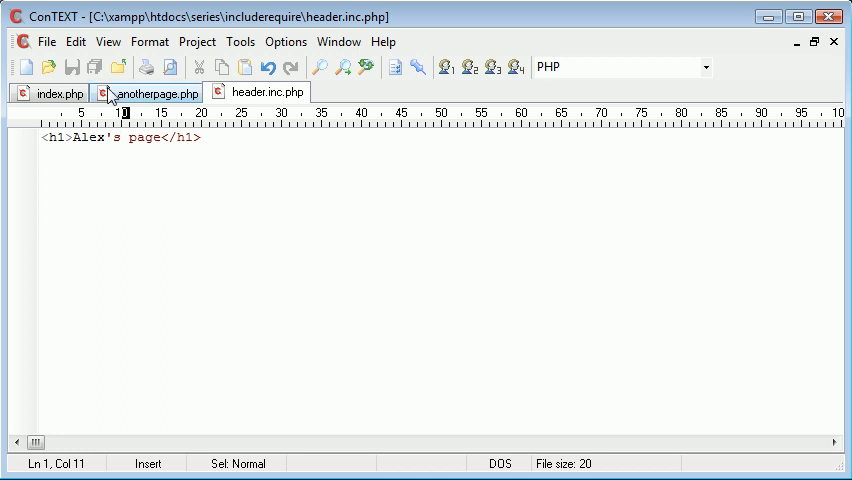
Drop the $var assignments so index.php echoes $var1 and anotherpage.php echoes $var2, saving both
{"action": "left_click", "coordinate": [156, 92]}
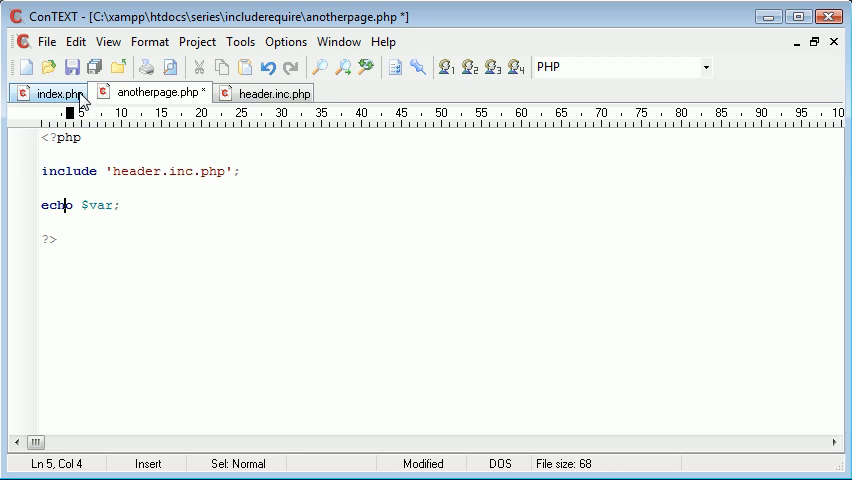
{"action": "left_click", "coordinate": [56, 92]}
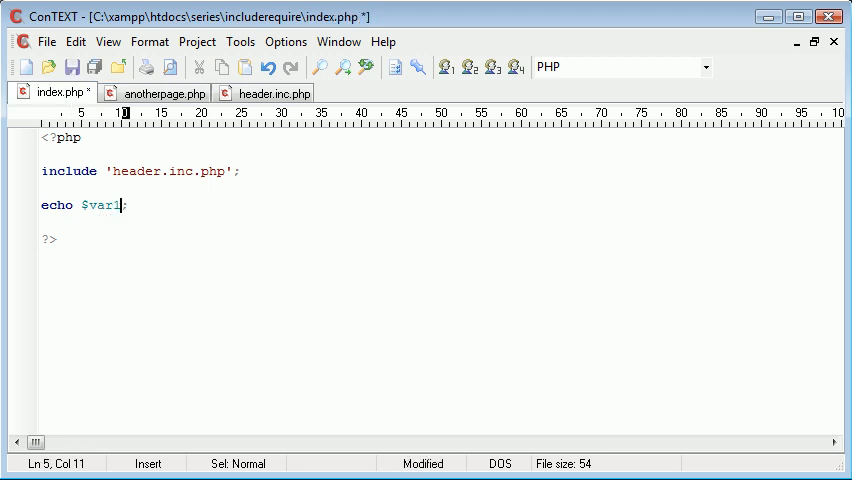
{"action": "left_click", "coordinate": [160, 92]}
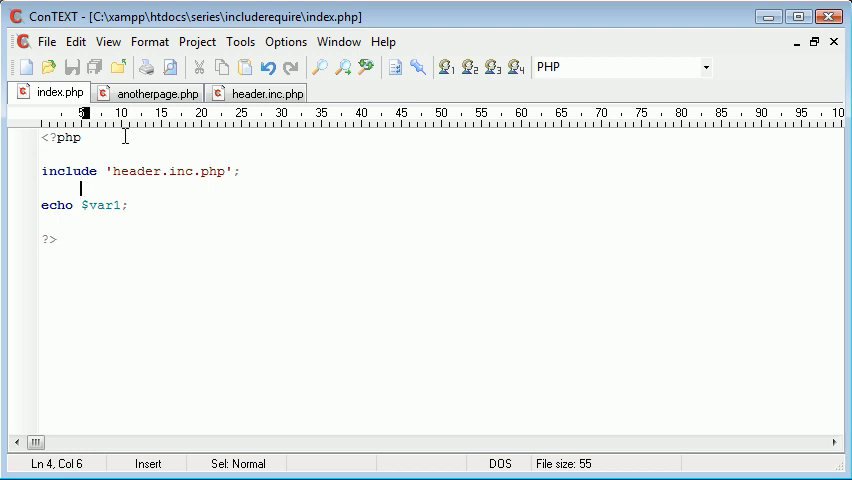
{"action": "left_click", "coordinate": [150, 92]}
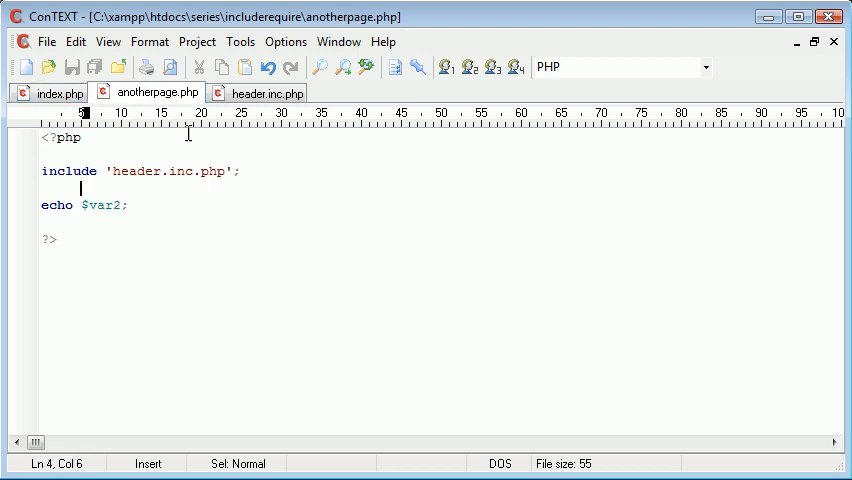
In header.inc.php define $var1 = 'String'; and $var2 = 10; in a PHP block below the heading
{"action": "left_click", "coordinate": [268, 92]}
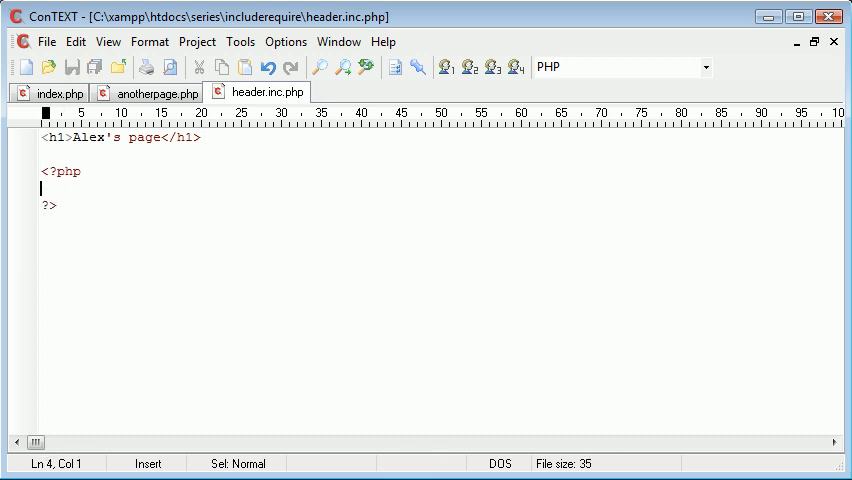
{"action": "type", "text": "$var"}
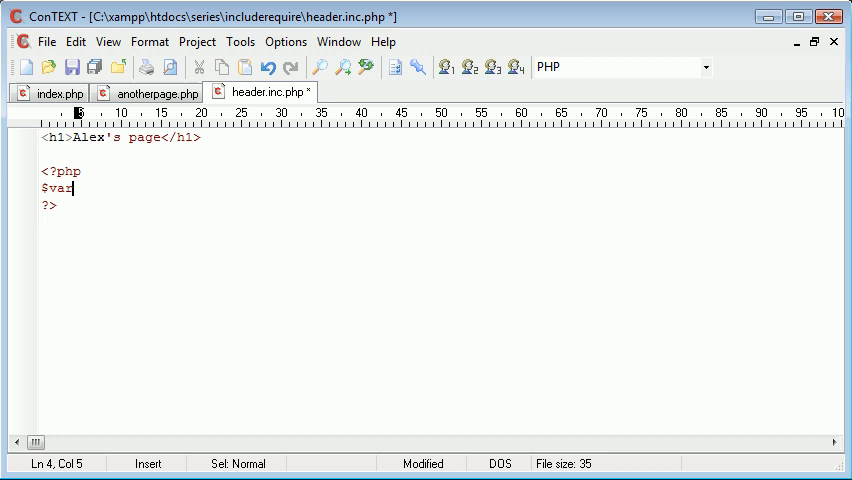
{"action": "type", "text": "1 = ''"}
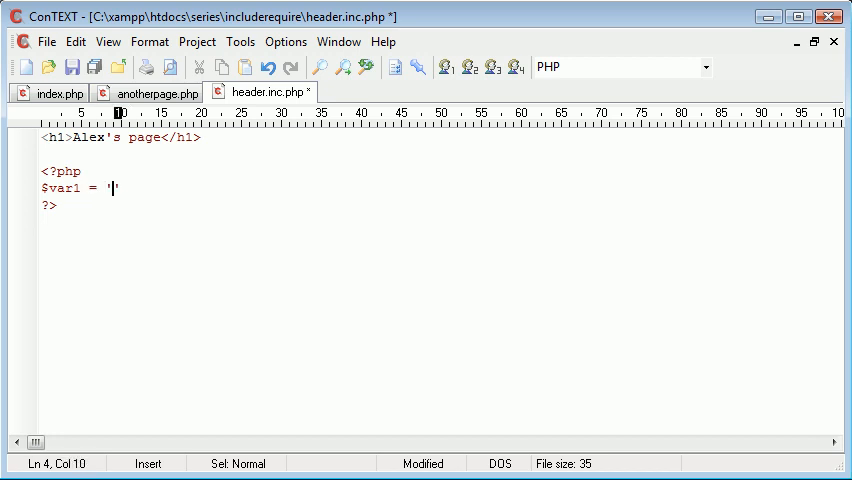
{"action": "type", "text": "String';"}
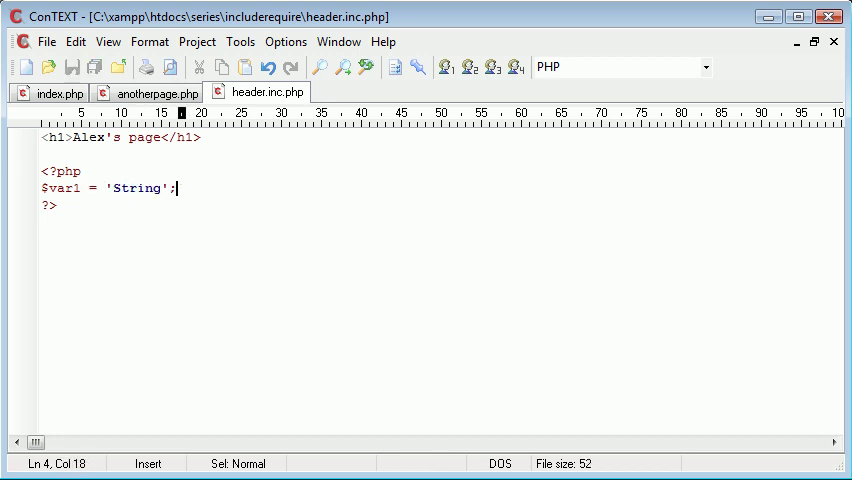
{"action": "type", "text": "$var2 = 10;"}
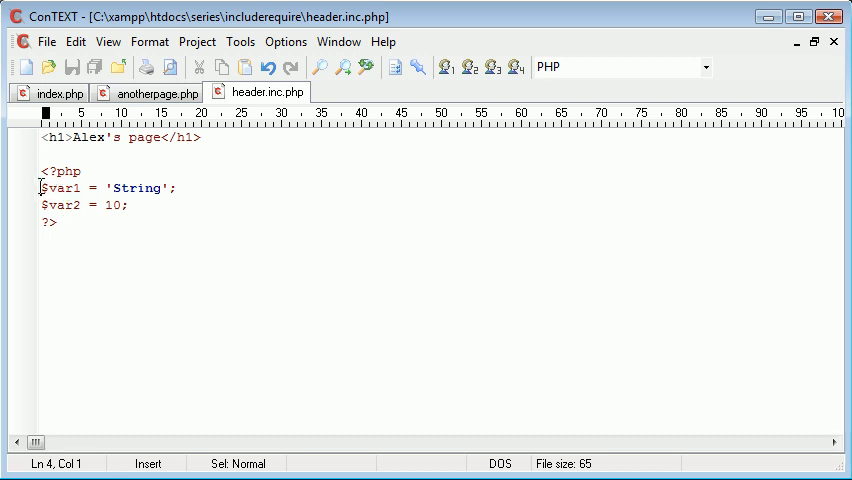
{"action": "type", "text": "//"}
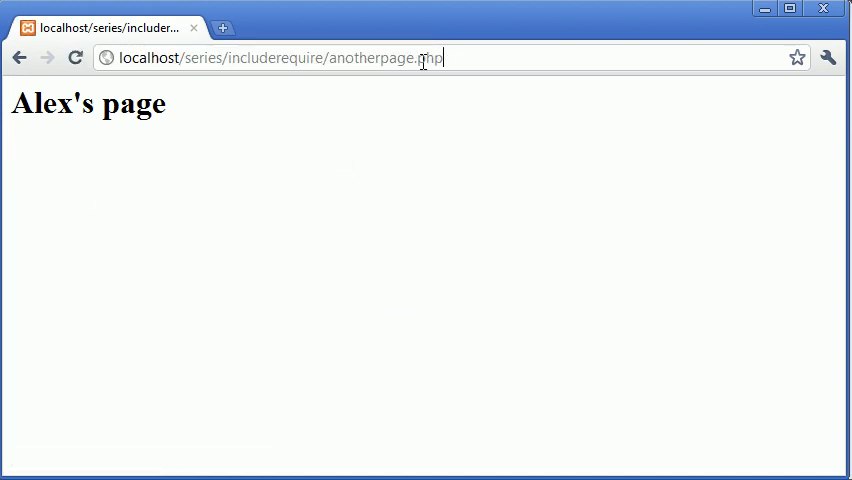
Load localhost/series/includerequire/index.php showing the heading above String, then start on anotherpage
{"action": "type", "text": "localhost/series/includerequire/inde"}
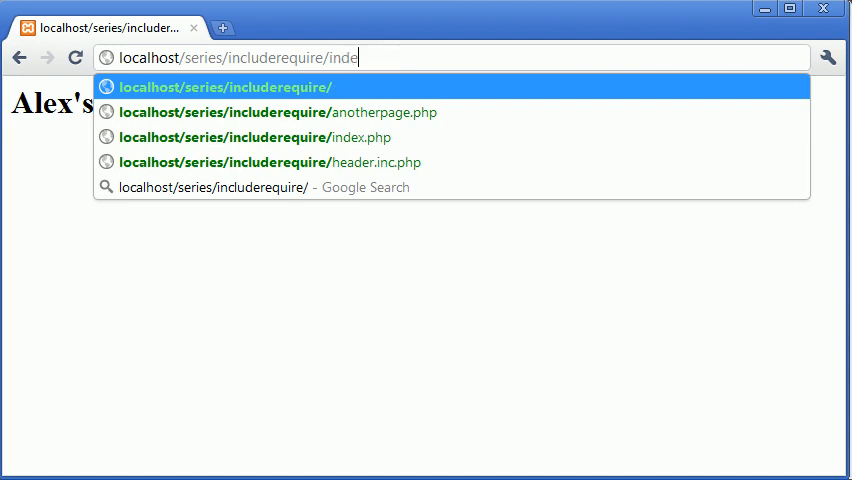
{"action": "left_click", "coordinate": [256, 136]}
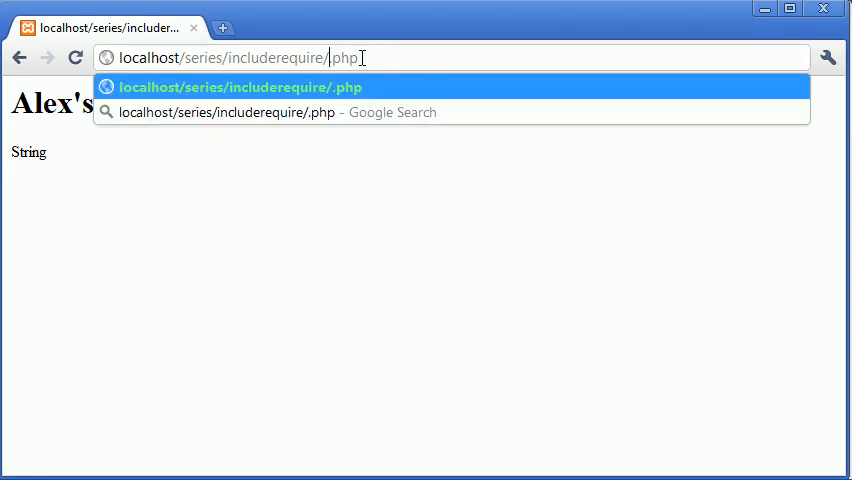
{"action": "type", "text": "ano"}
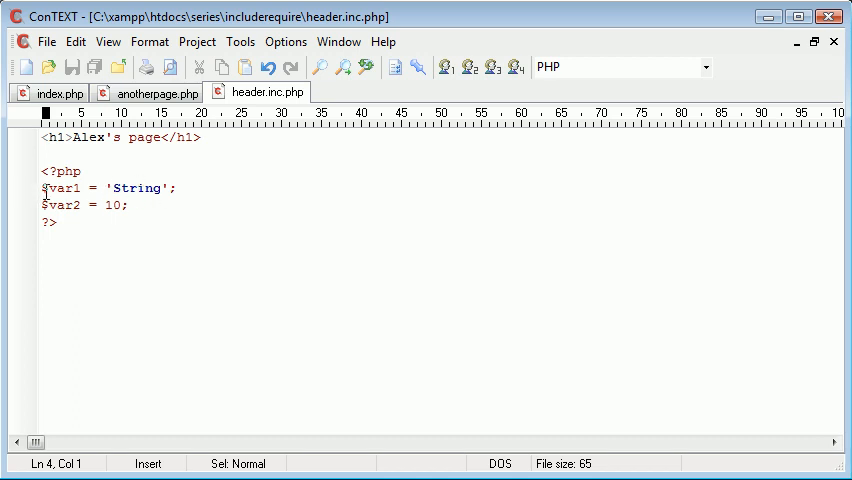
Select the included file name 'header.inc.php' in anotherpage.php and compare with index.php
{"action": "left_click", "coordinate": [148, 92]}
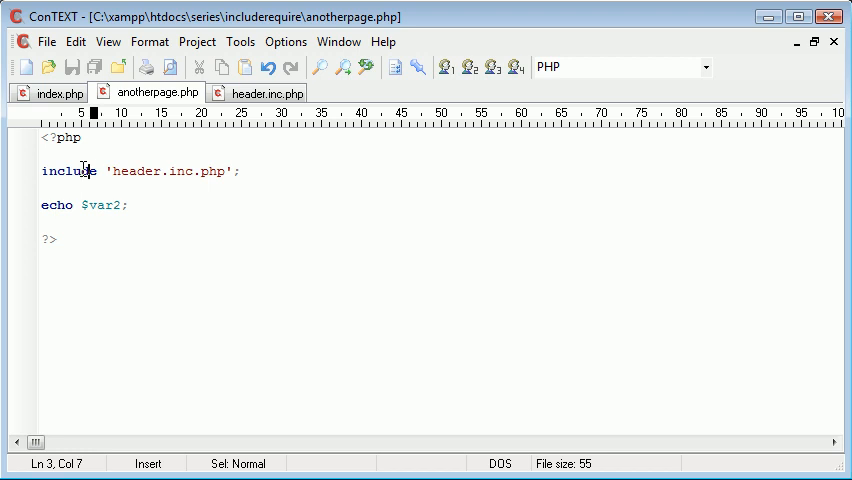
{"action": "left_click", "coordinate": [136, 212]}
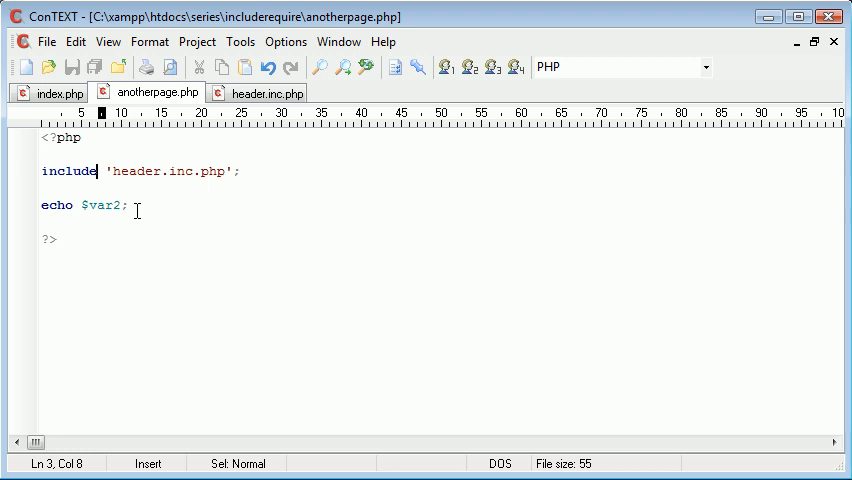
{"action": "left_click_drag", "start_coordinate": [104, 172], "coordinate": [240, 172]}
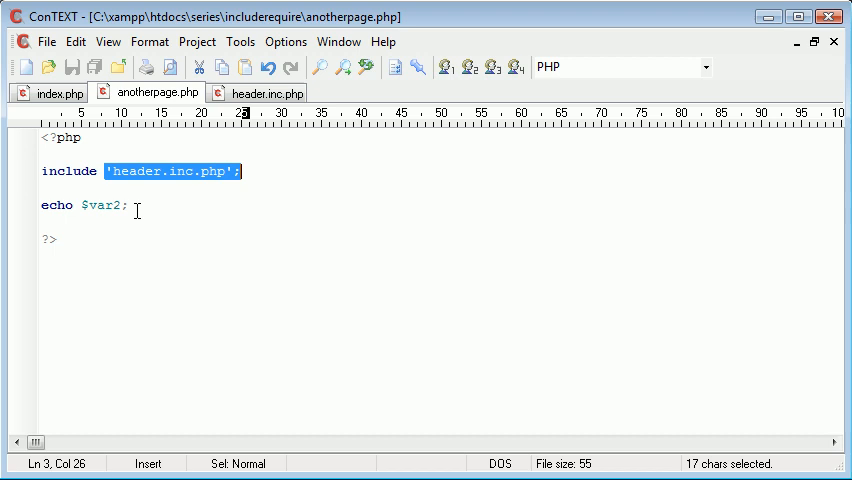
{"action": "mouse_move", "coordinate": [168, 160]}
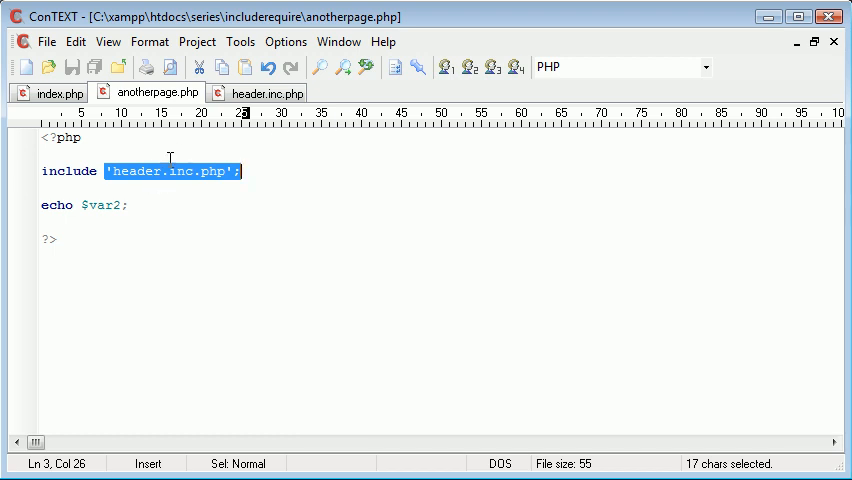
{"action": "left_click", "coordinate": [52, 92]}
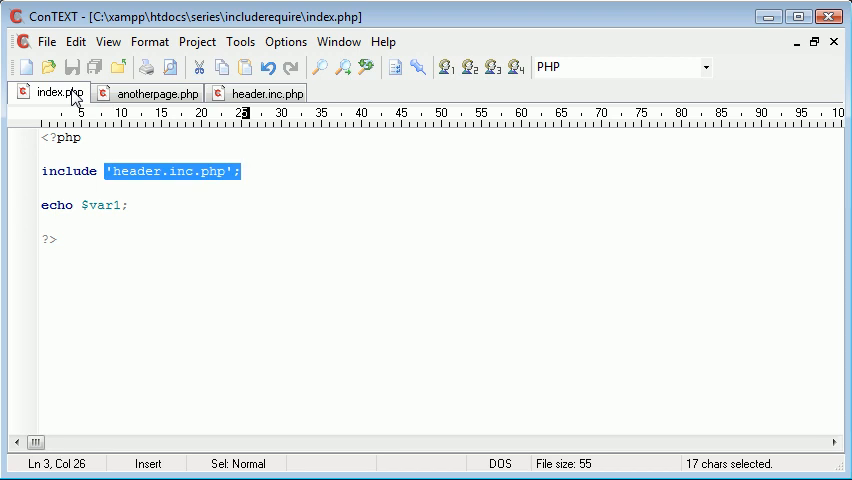
Review anotherpage.php again and bring header.inc.php with its $var1 and $var2 definitions to the front
{"action": "left_click", "coordinate": [150, 204]}
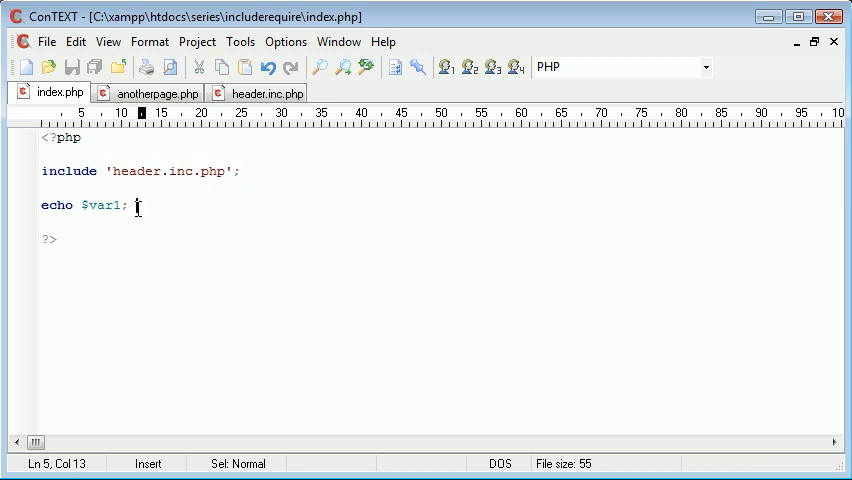
{"action": "left_click", "coordinate": [150, 92]}
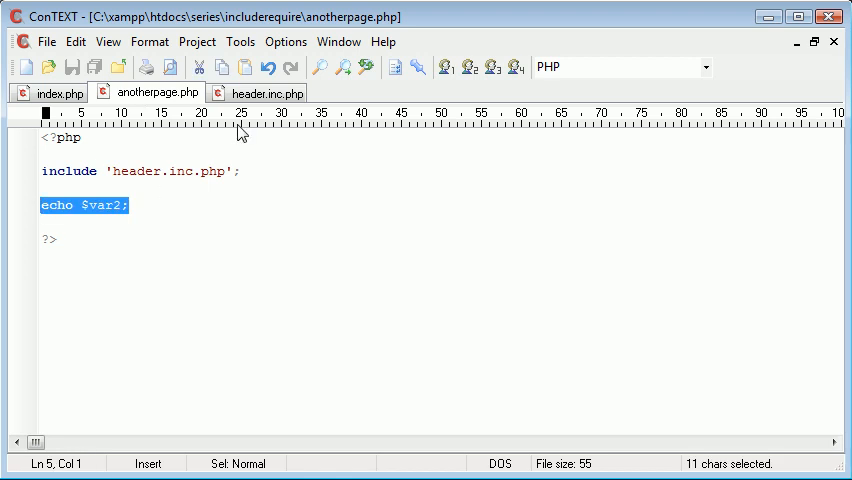
{"action": "left_click", "coordinate": [264, 92]}
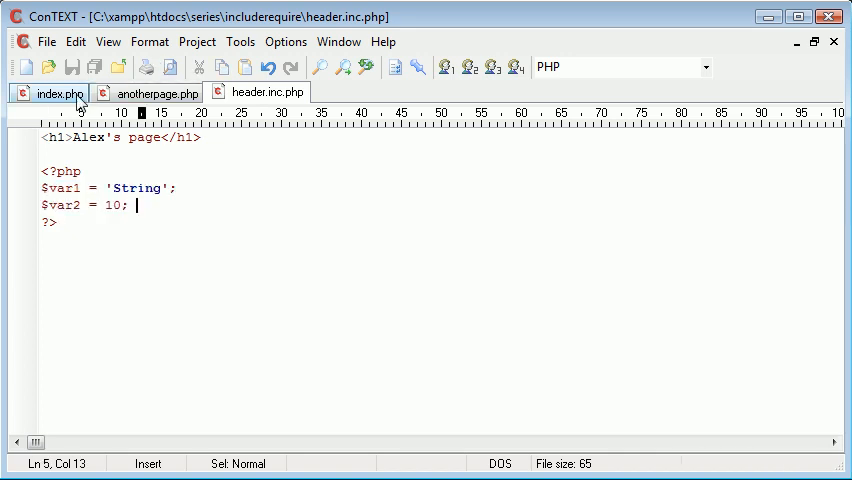
Replace include with require on line 3 of both index.php and anotherpage.php
{"action": "left_click", "coordinate": [52, 92]}
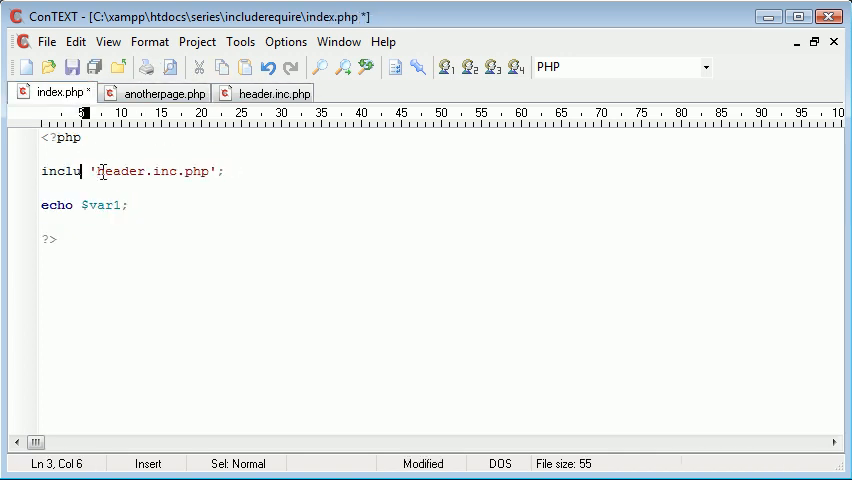
{"action": "type", "text": "require"}
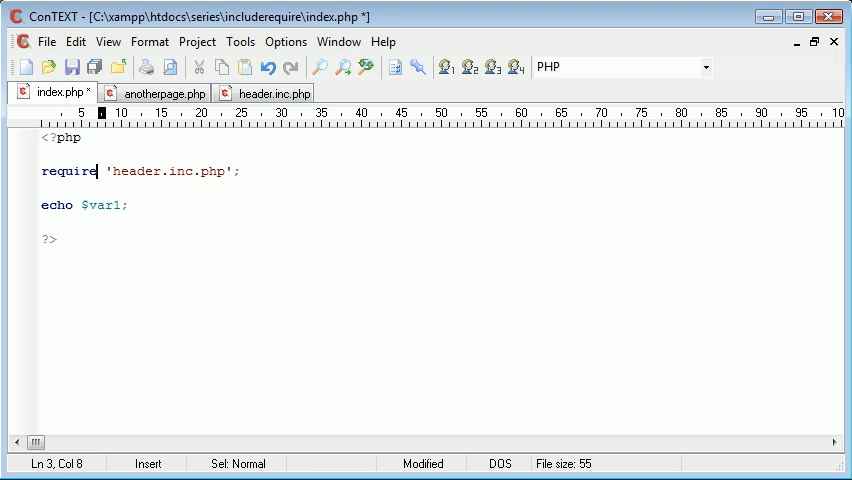
{"action": "left_click", "coordinate": [170, 92]}
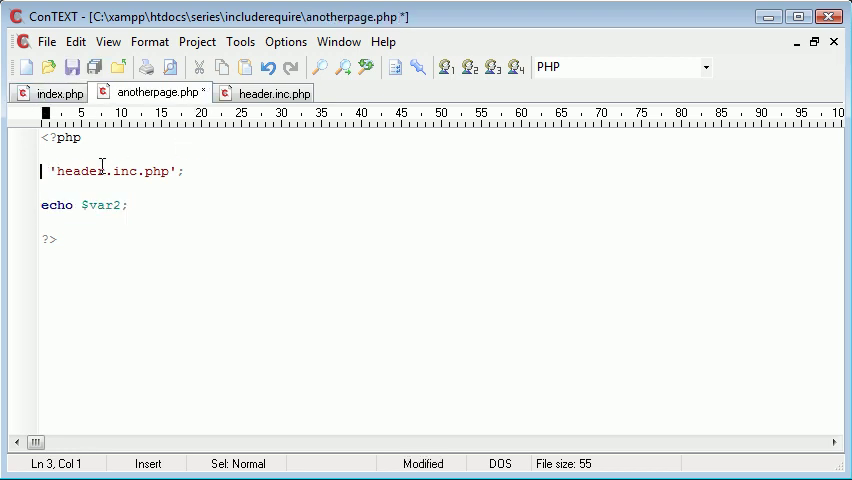
{"action": "type", "text": "require"}
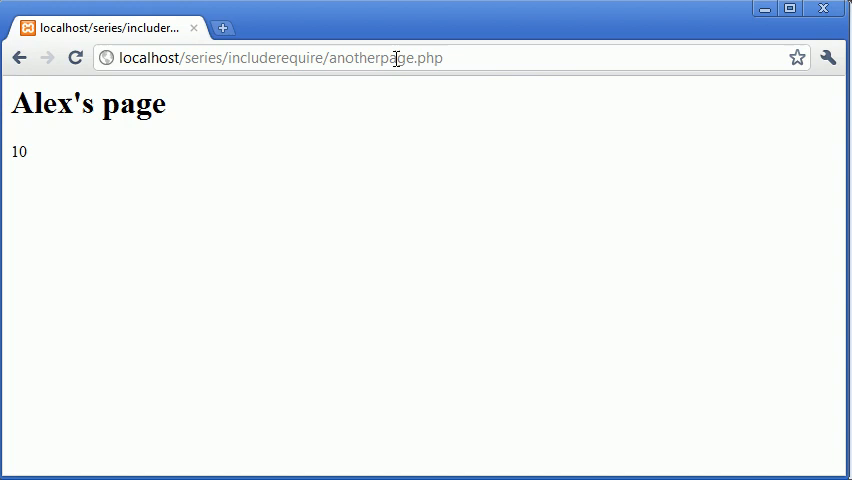
Refresh anotherpage.php in Chrome to see Alex's page heading followed by 10
{"action": "left_click", "coordinate": [420, 56]}
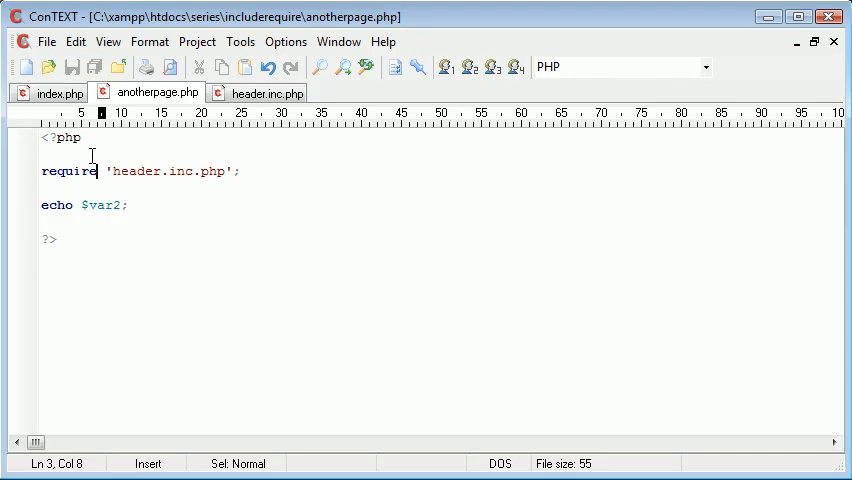
Change require back to include in both anotherpage.php and index.php
{"action": "type", "text": "include"}
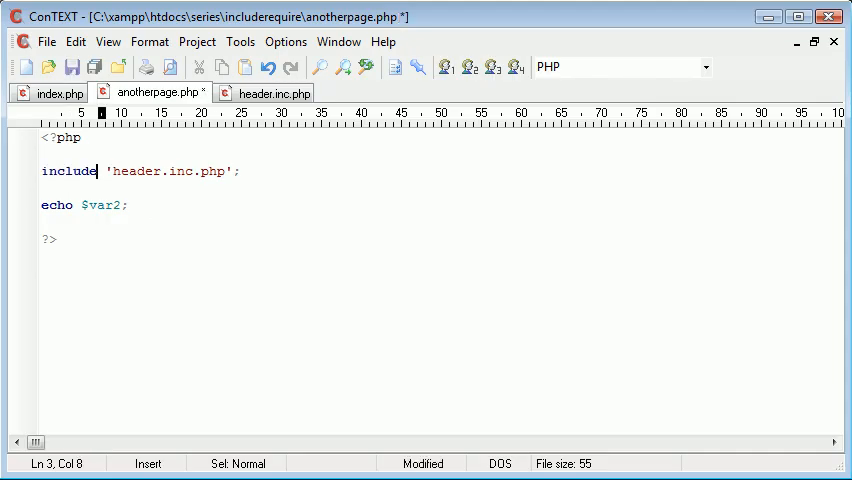
{"action": "left_click", "coordinate": [56, 92]}
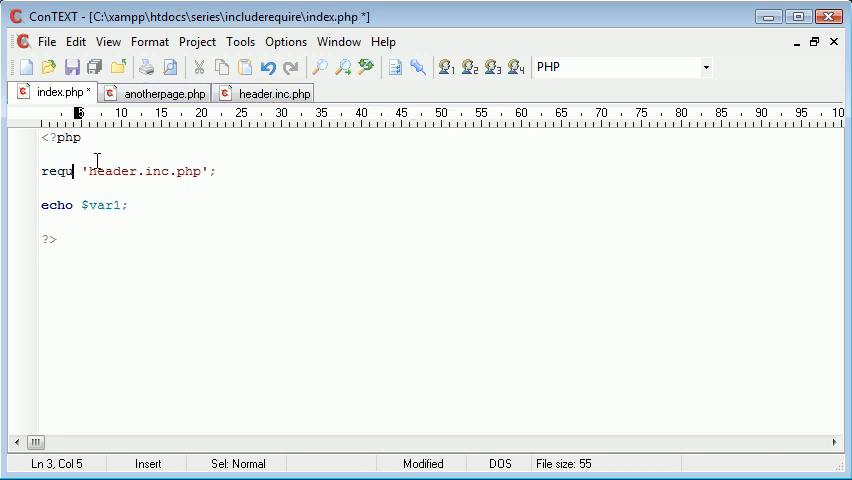
{"action": "type", "text": "include"}
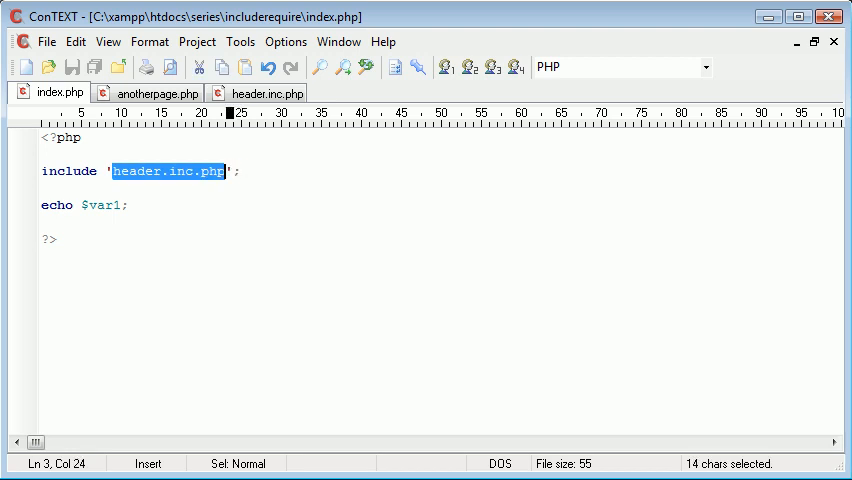
Point index.php's include at the nonexistent doesntexist.php, then move to anotherpage.php
{"action": "type", "text": "non"}
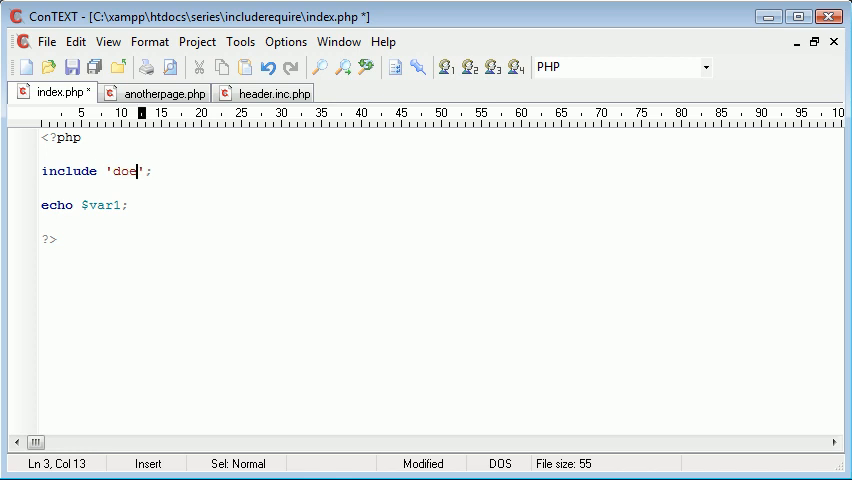
{"action": "type", "text": "sntexist.php"}
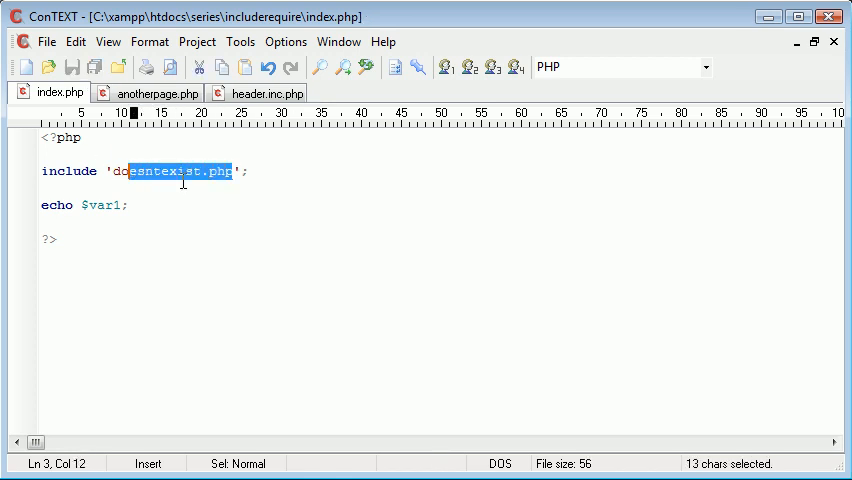
{"action": "left_click", "coordinate": [152, 92]}
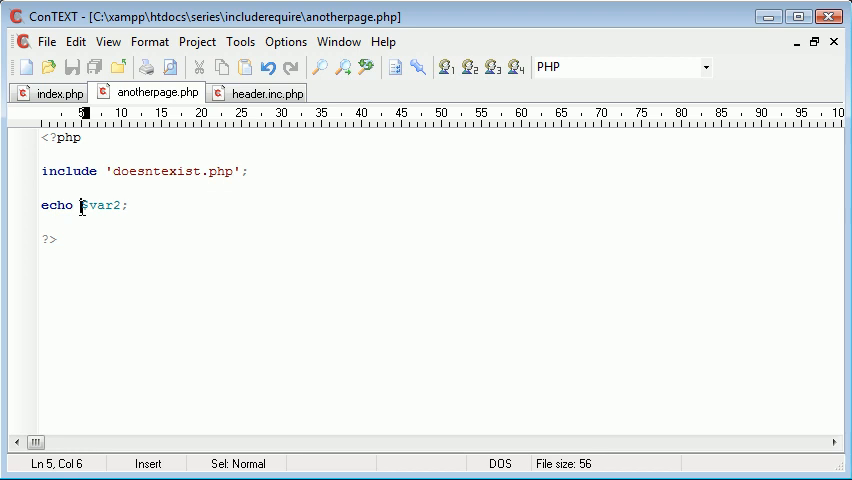
Make anotherpage.php echo 'Var2 is '.$var2; and index.php echo 'Var1 is '.$var1;
{"action": "type", "text": "'Var'."}
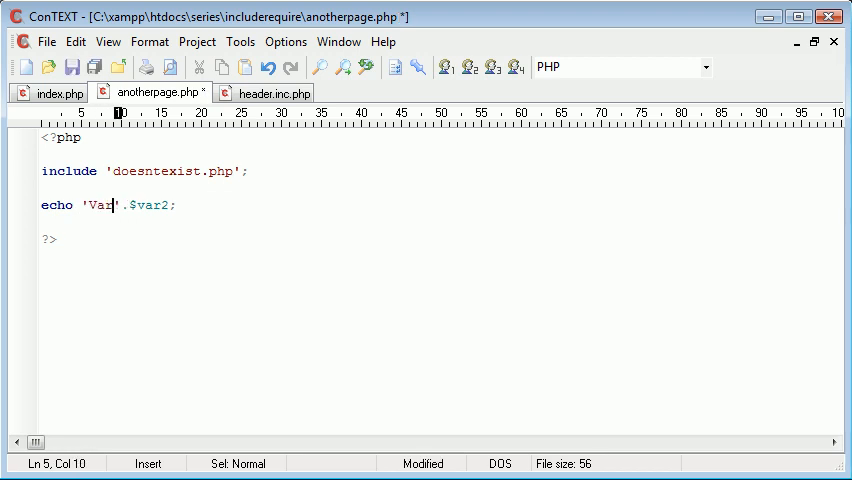
{"action": "type", "text": "2 is"}
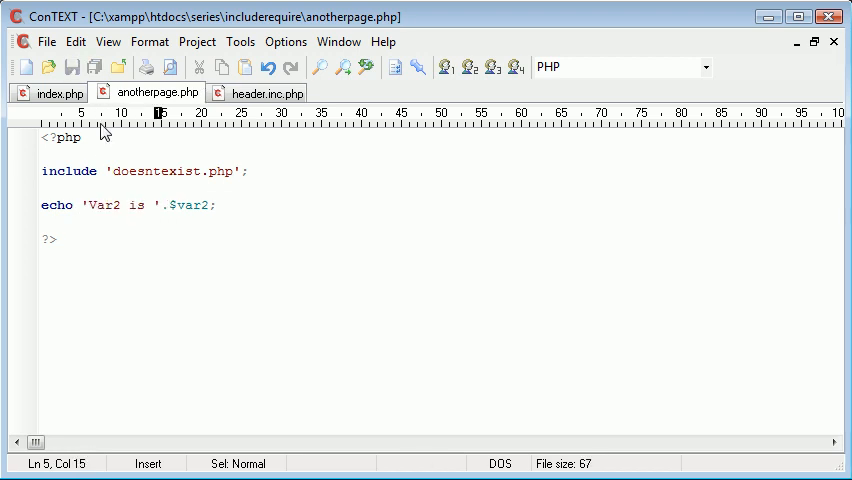
{"action": "left_click", "coordinate": [52, 92]}
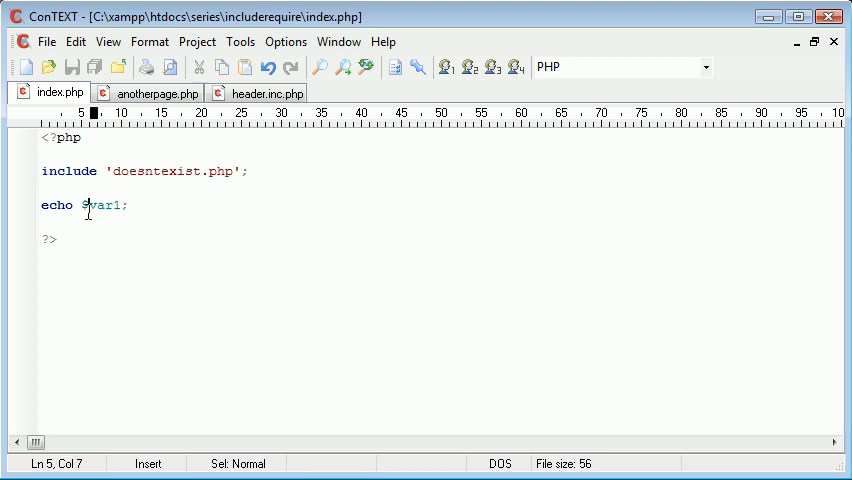
{"action": "type", "text": "'Var'"}
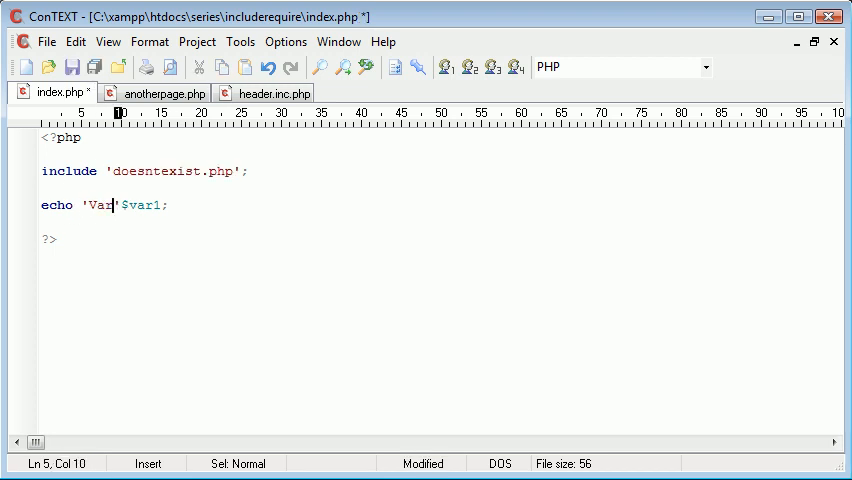
{"action": "type", "text": "1 is"}
{"action": "left_click", "coordinate": [144, 172]}
{"action": "type", "text": "r"}
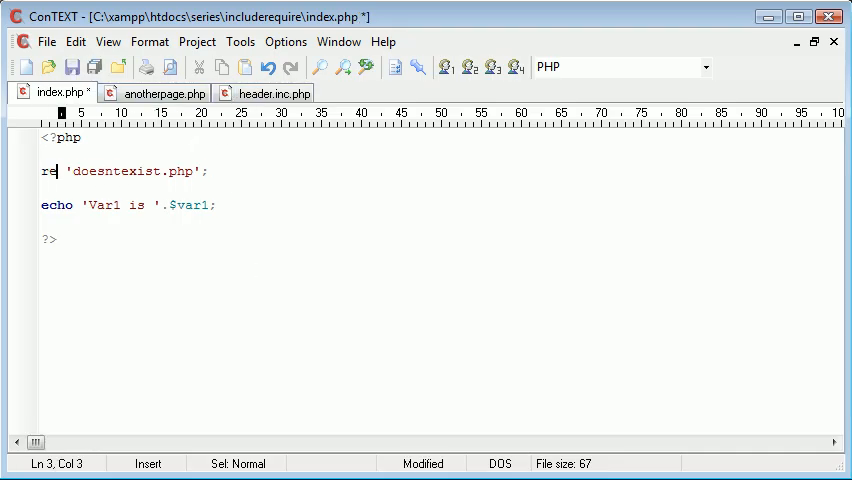
Change the include of doesntexist.php to require in index.php
{"action": "type", "text": "quire"}
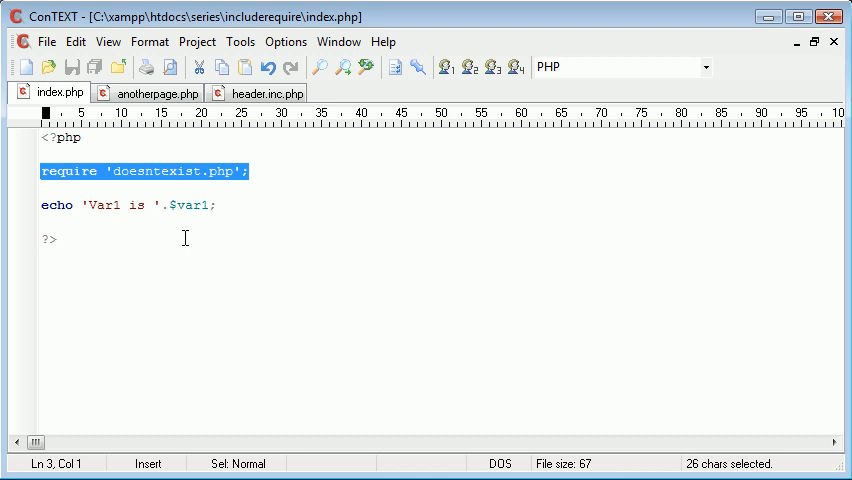
Replace doesntexist.php with header.inc.php in index.php
{"action": "double_click", "coordinate": [188, 204]}
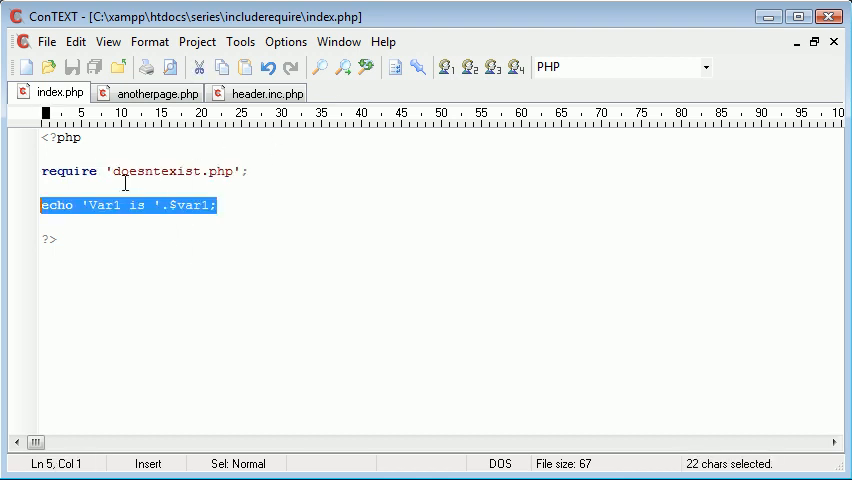
{"action": "type", "text": "je';"}
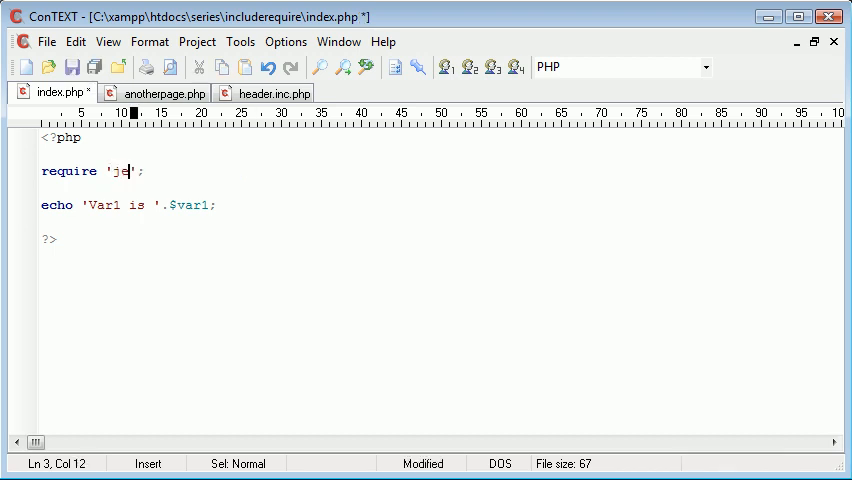
{"action": "type", "text": "header."}
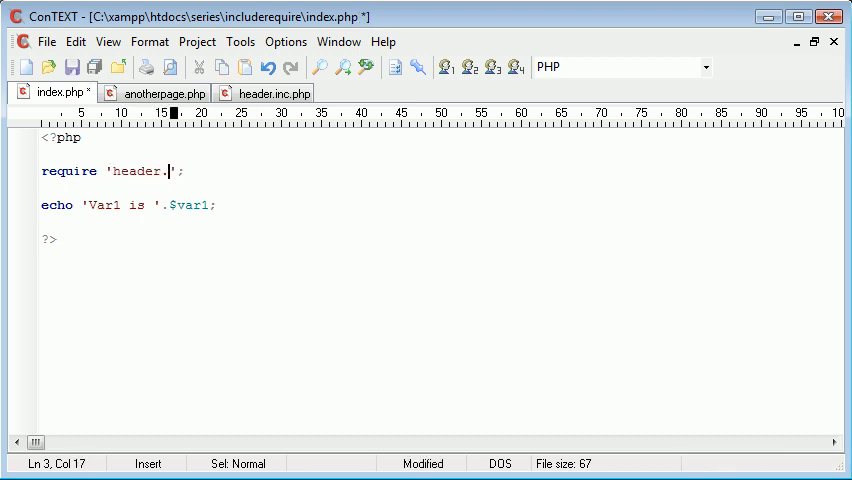
{"action": "type", "text": "inc.php"}
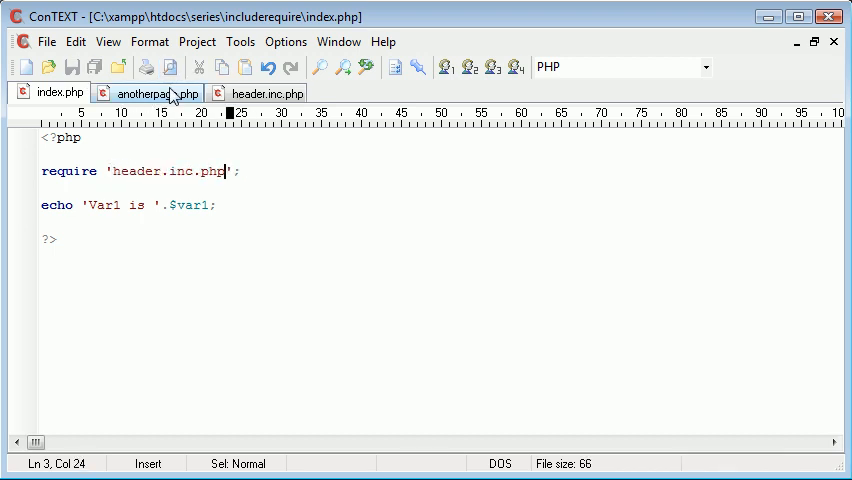
In anotherpage.php, restore header.inc.php and change include to require
{"action": "left_click", "coordinate": [150, 92]}
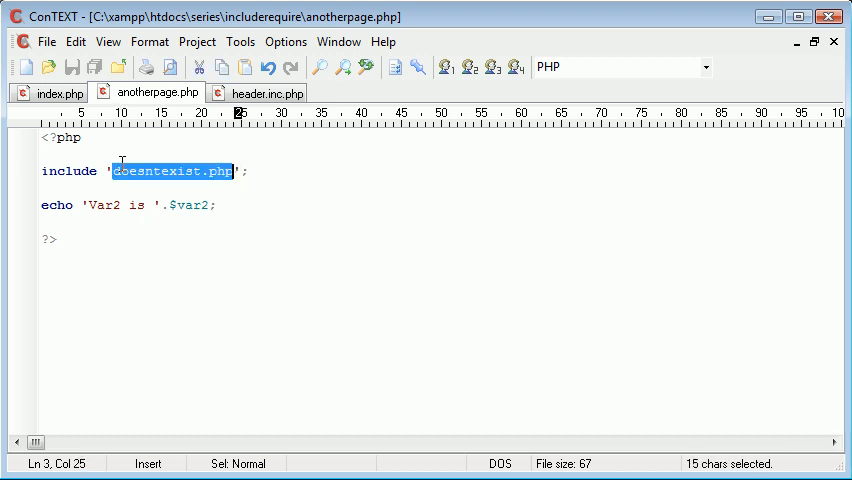
{"action": "type", "text": "header.inc."}
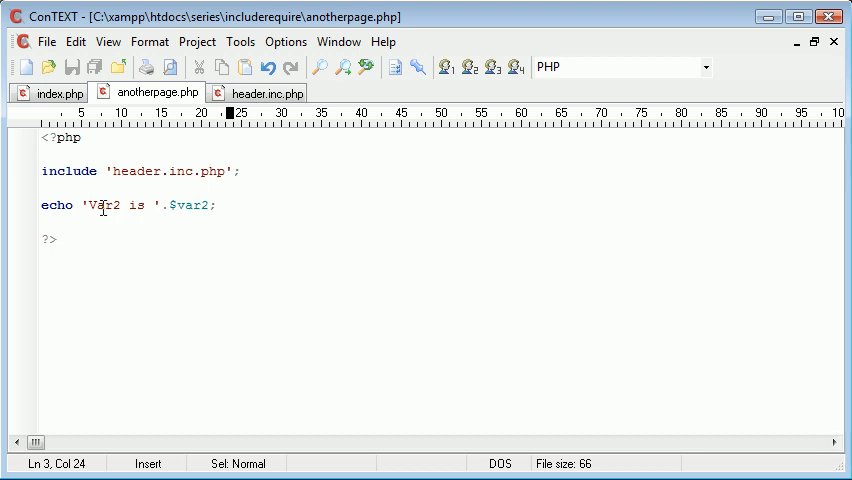
{"action": "double_click", "coordinate": [68, 170]}
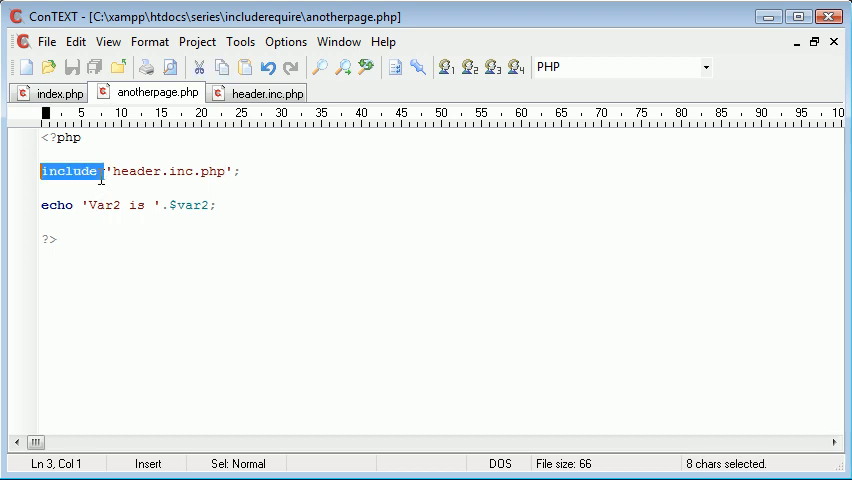
{"action": "type", "text": "requ"}
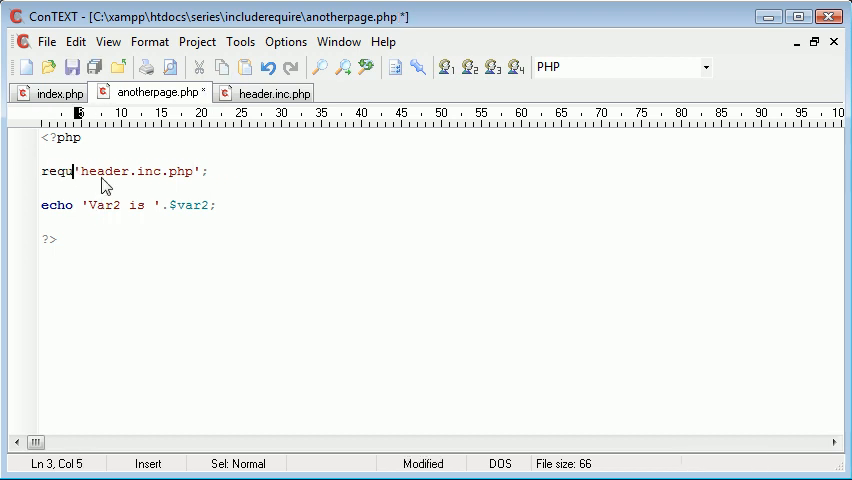
{"action": "type", "text": "ire"}
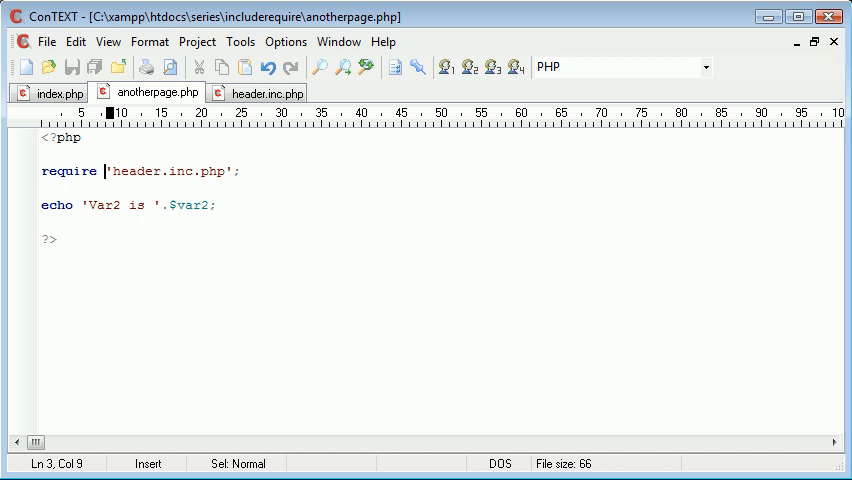